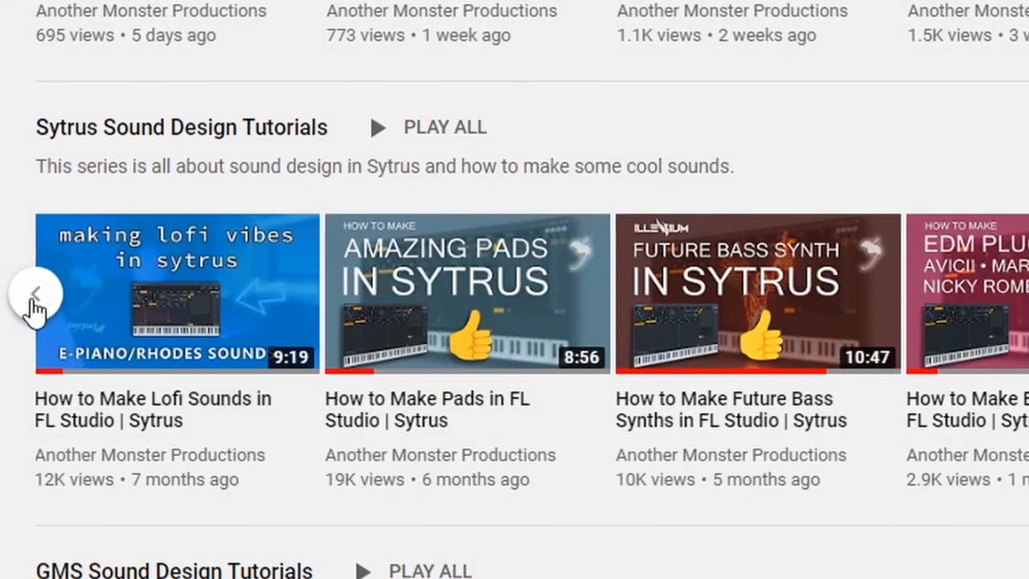
Step: Reveal the earlier videos in the Sytrus Sound Design Tutorials playlist row
click(36, 292)
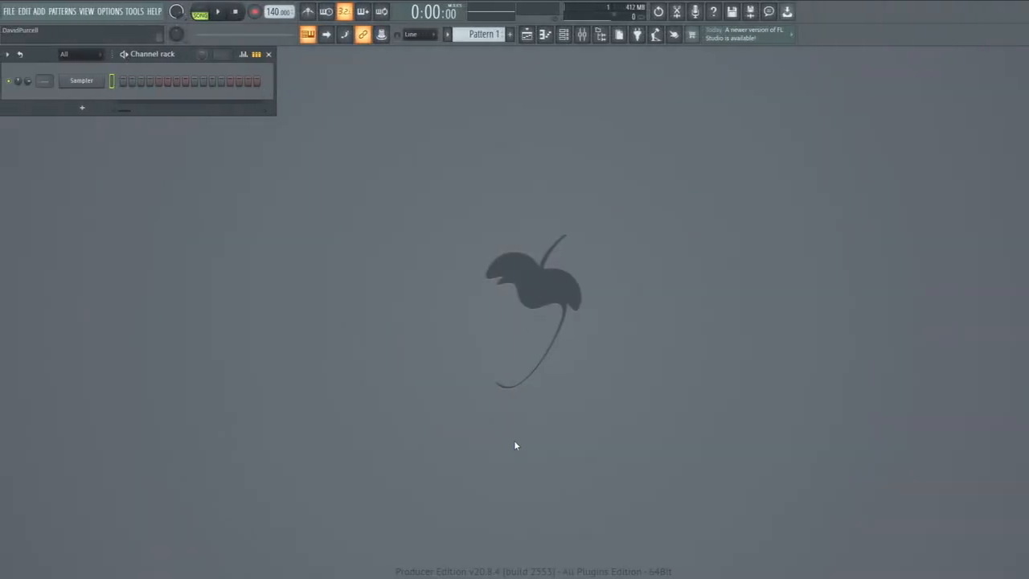
Step: Add a Sytrus synth and reset it to the Default preset from its patch options
click(37, 11)
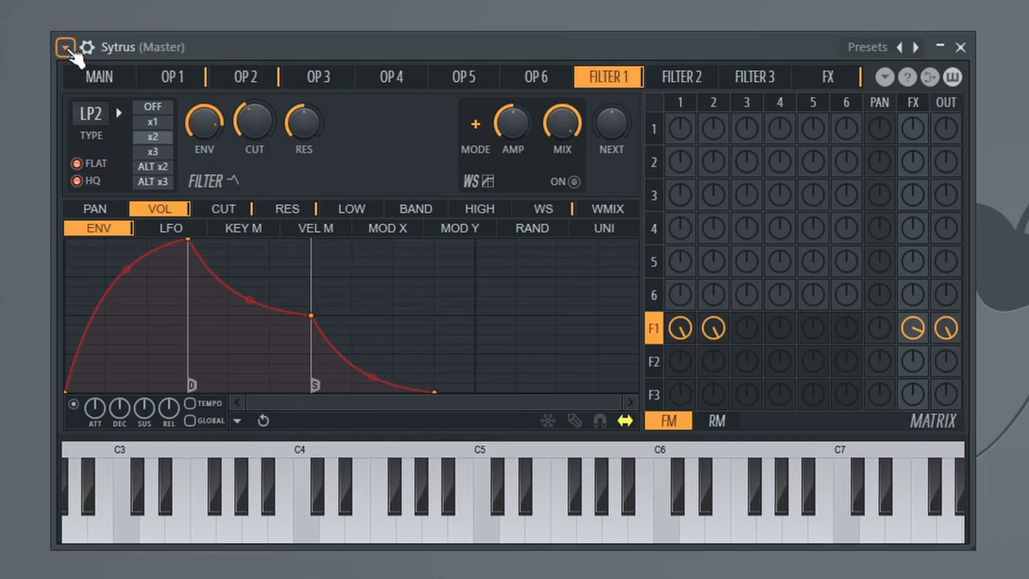
click(66, 47)
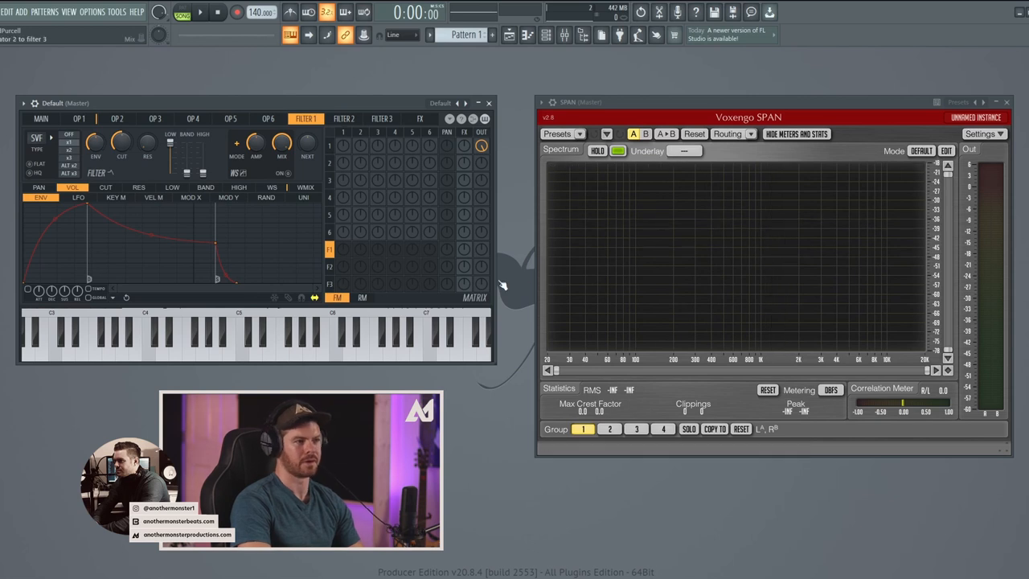
mouse_move(655, 259)
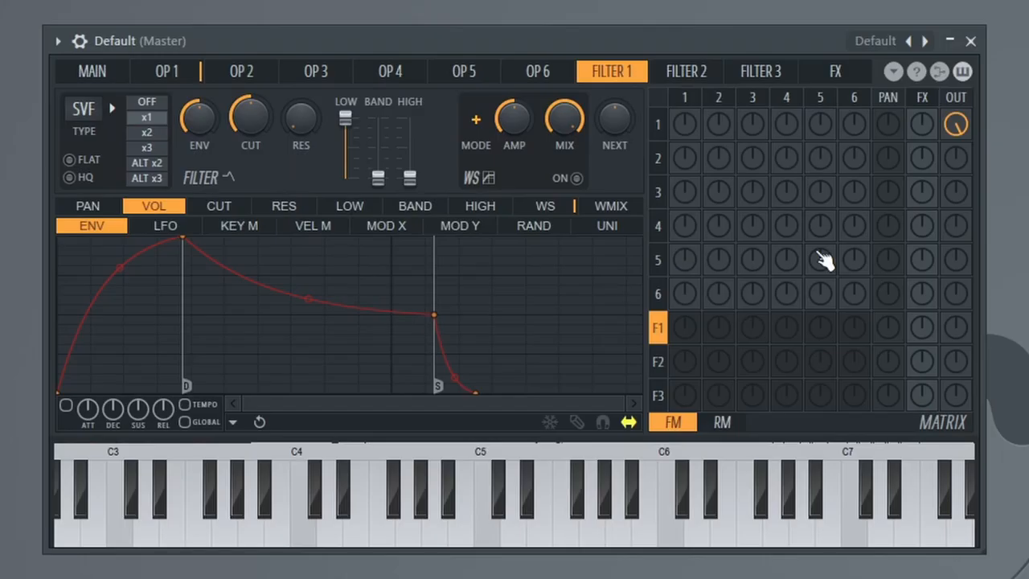
Step: In the OP1 tab's matrix, send operator 1 through filter 1 to the output
click(166, 72)
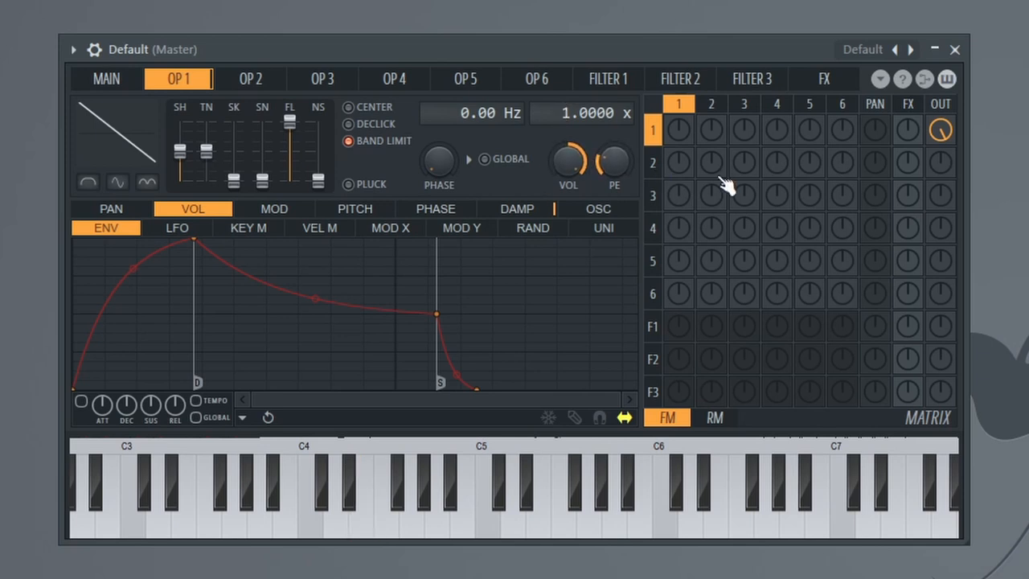
mouse_move(599, 89)
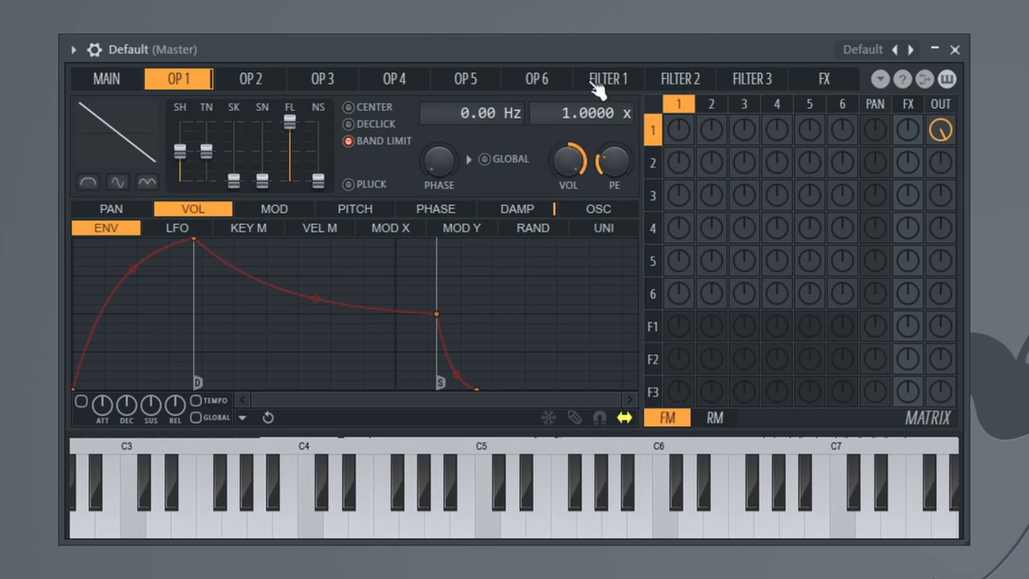
mouse_move(803, 160)
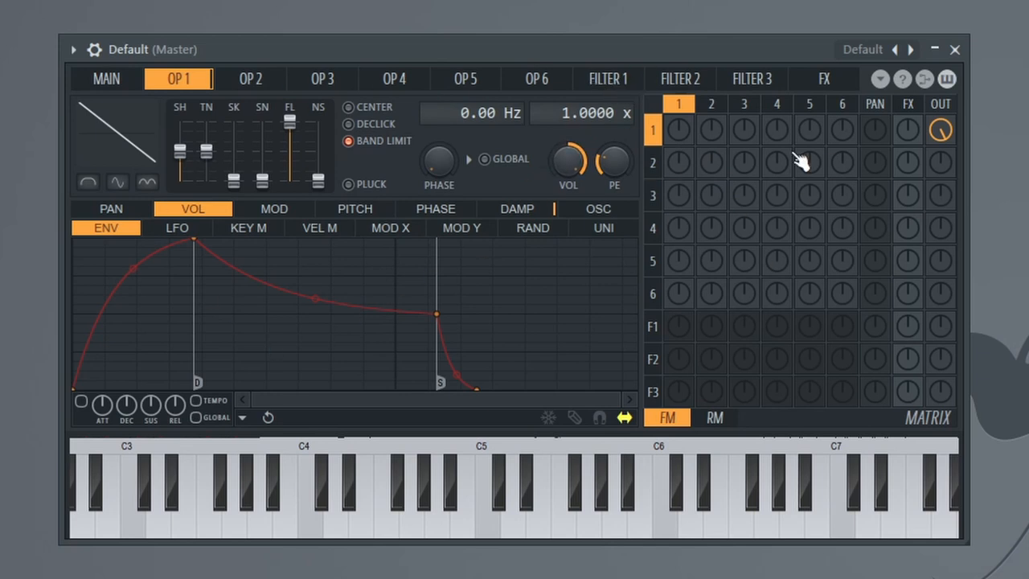
mouse_move(948, 138)
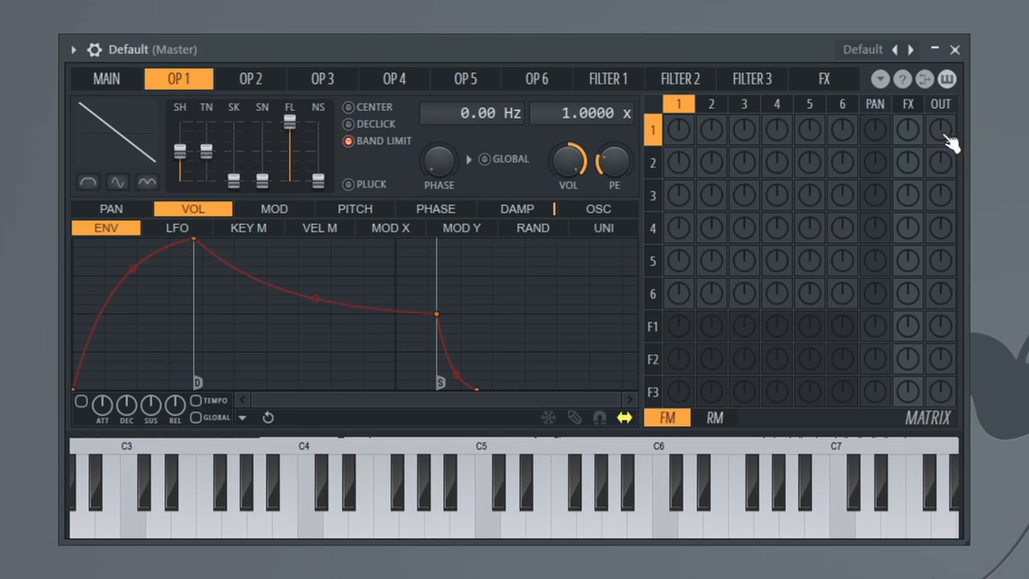
mouse_move(679, 173)
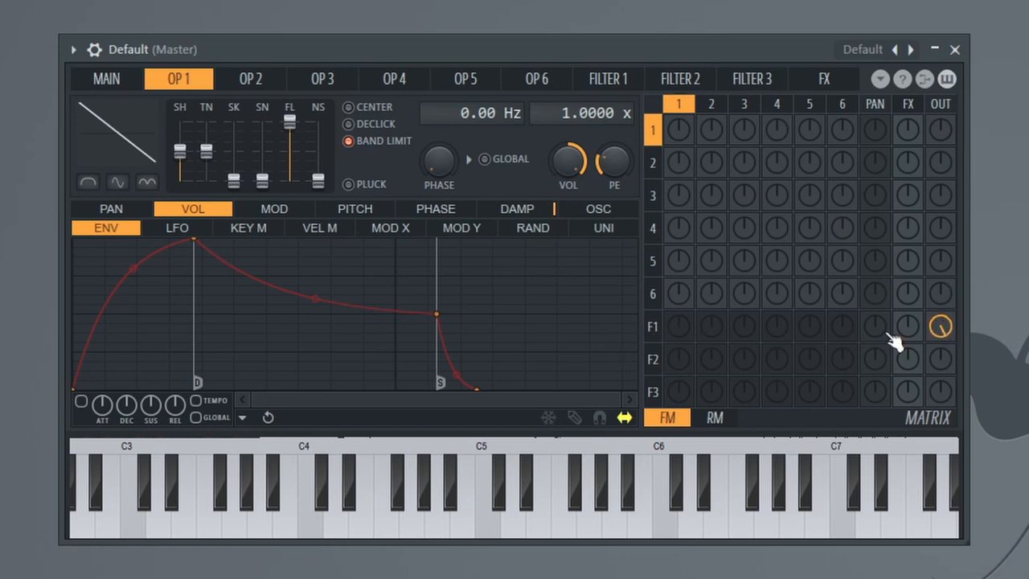
click(679, 326)
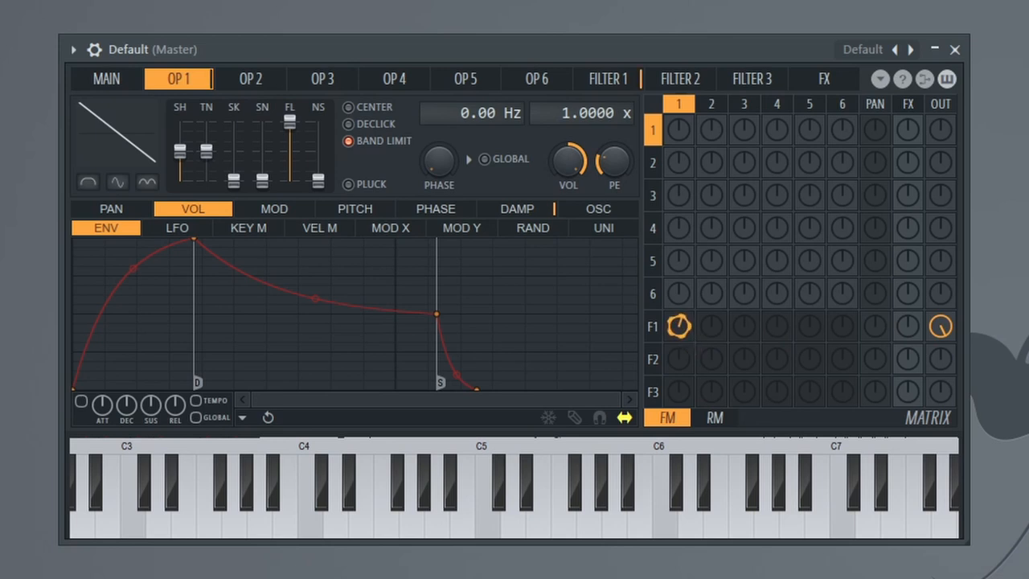
click(679, 325)
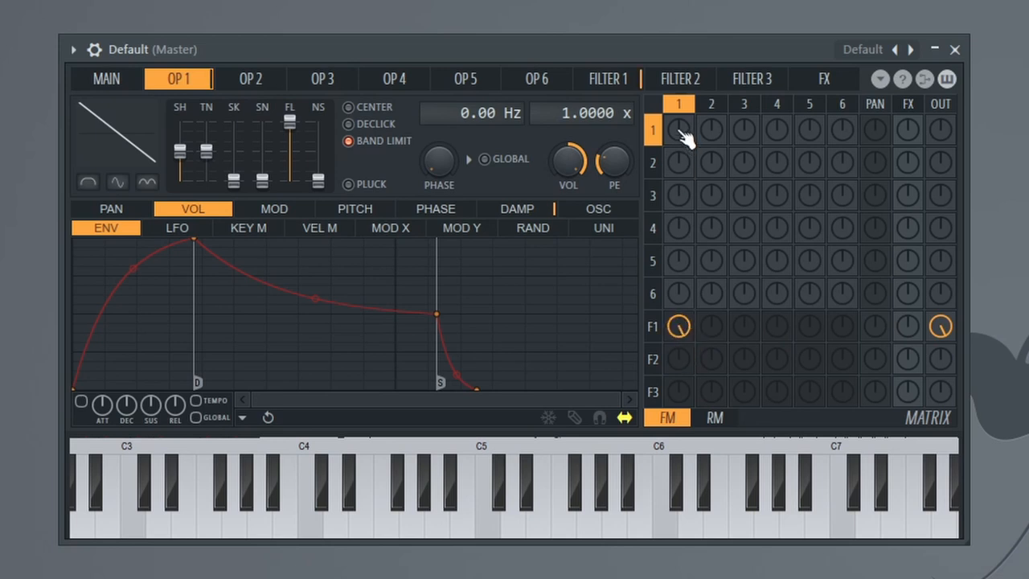
mouse_move(197, 96)
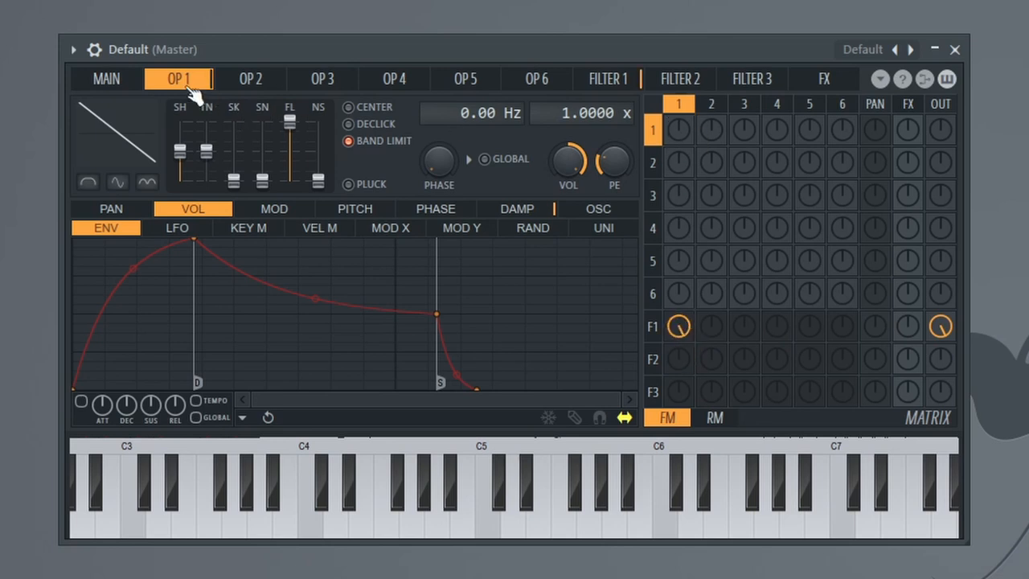
mouse_move(161, 183)
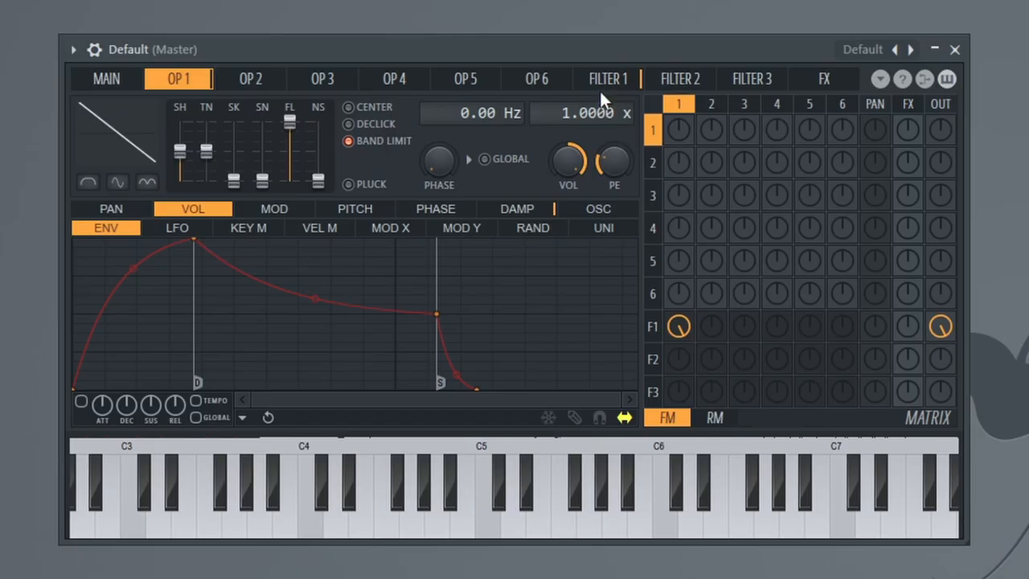
Step: Set Sytrus filter 1 to LP type with HQ filtering enabled
click(606, 78)
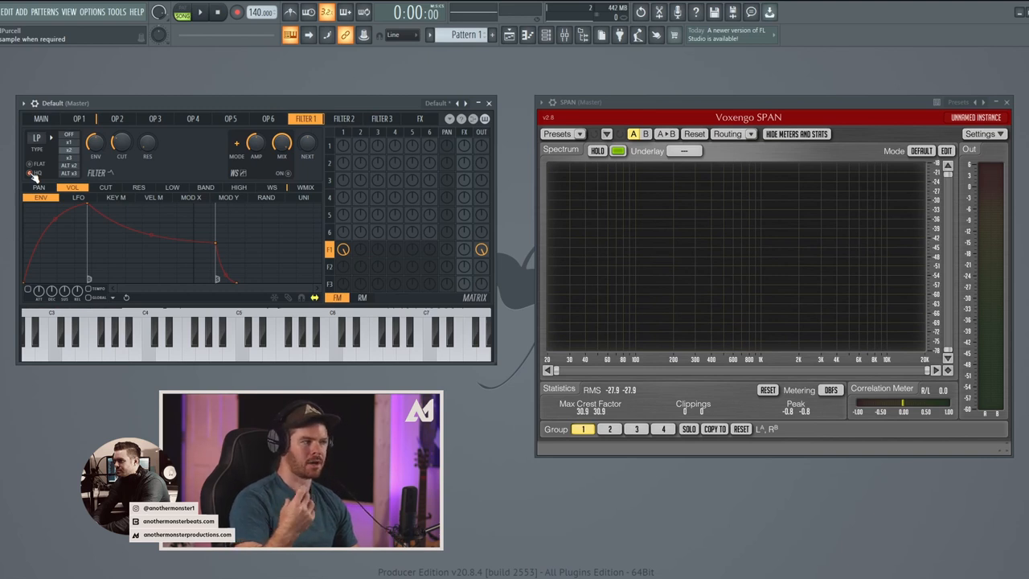
click(161, 338)
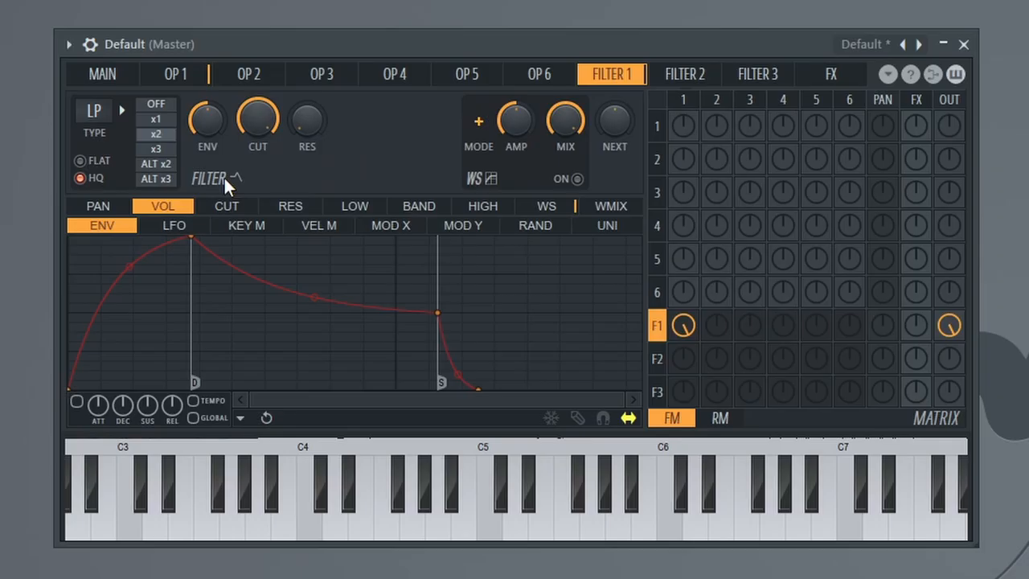
Step: On the MAIN page, max UNISON PH and pull PITCH fully down
click(102, 74)
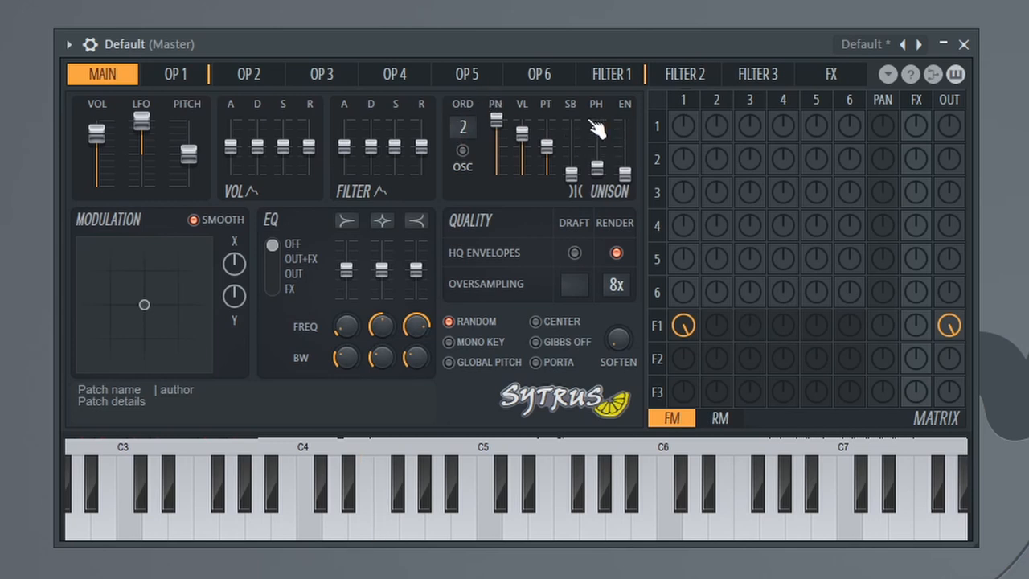
mouse_move(613, 171)
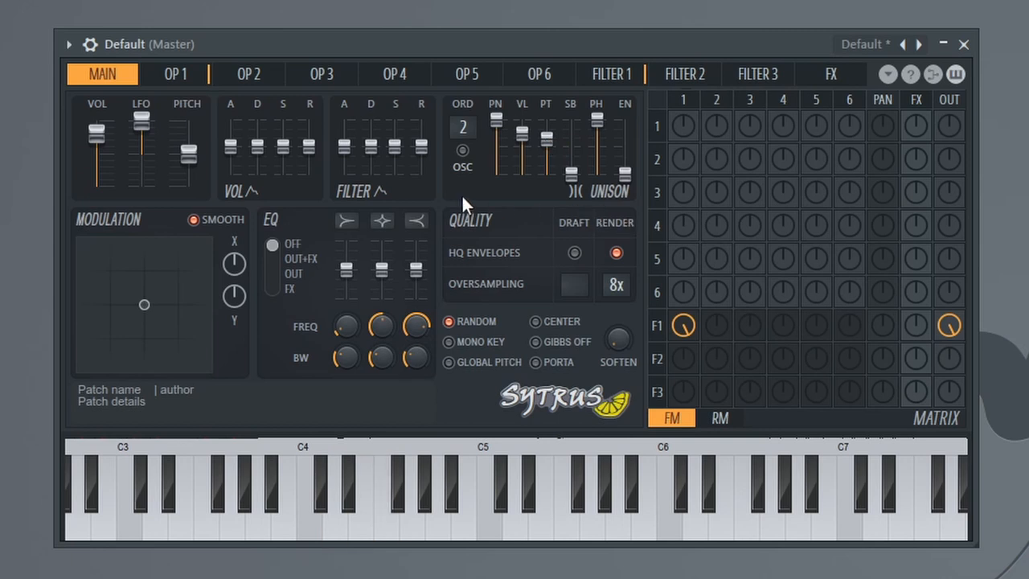
mouse_move(189, 148)
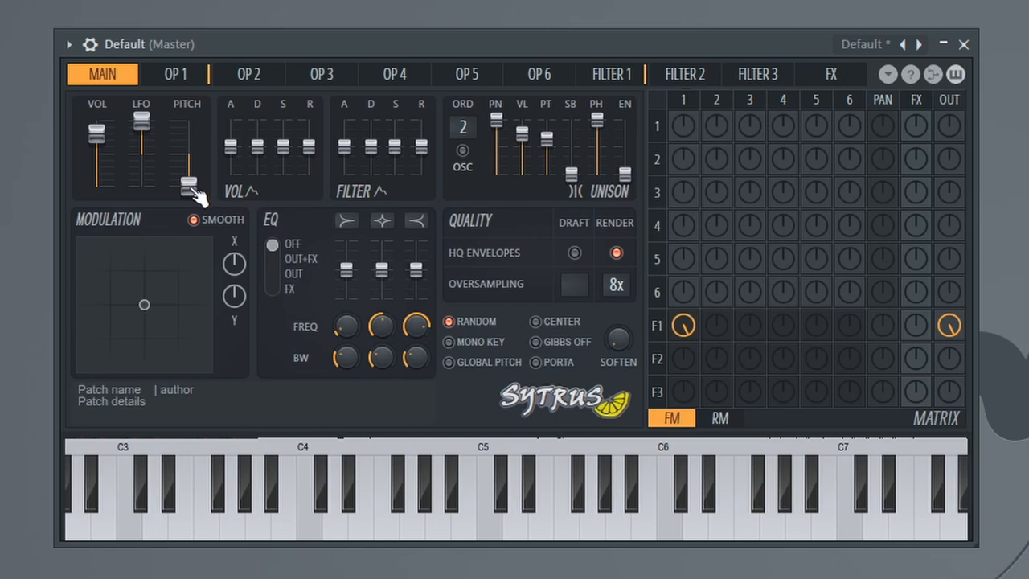
click(362, 498)
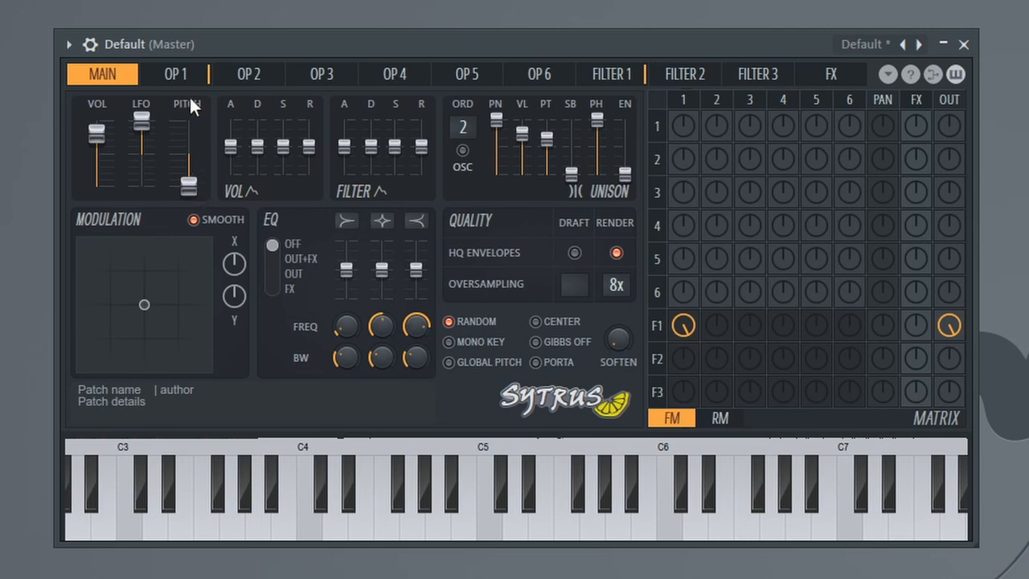
mouse_move(192, 80)
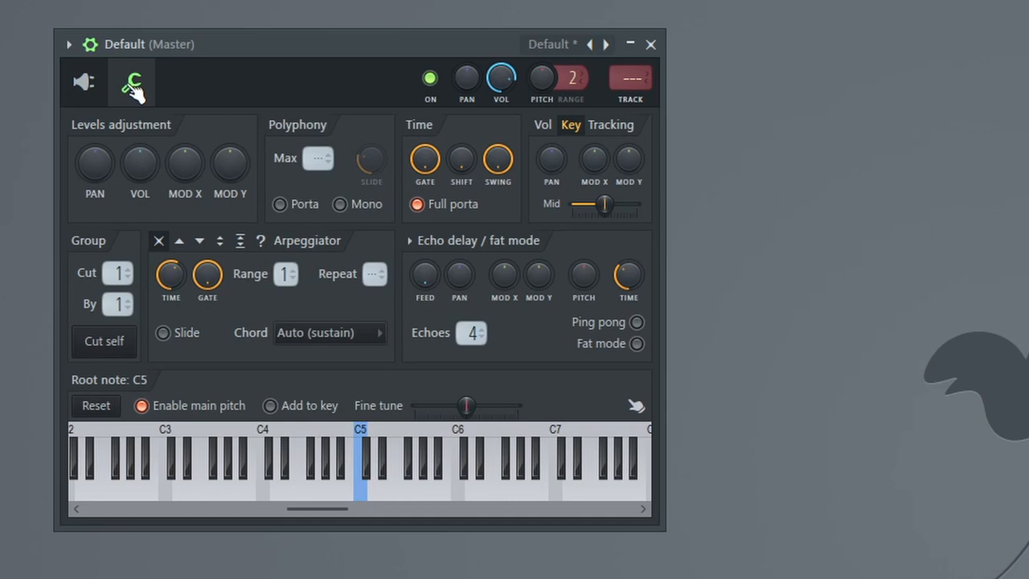
Step: Enable Porta and Mono, raise the SLIDE knob, and return to Sytrus
click(279, 204)
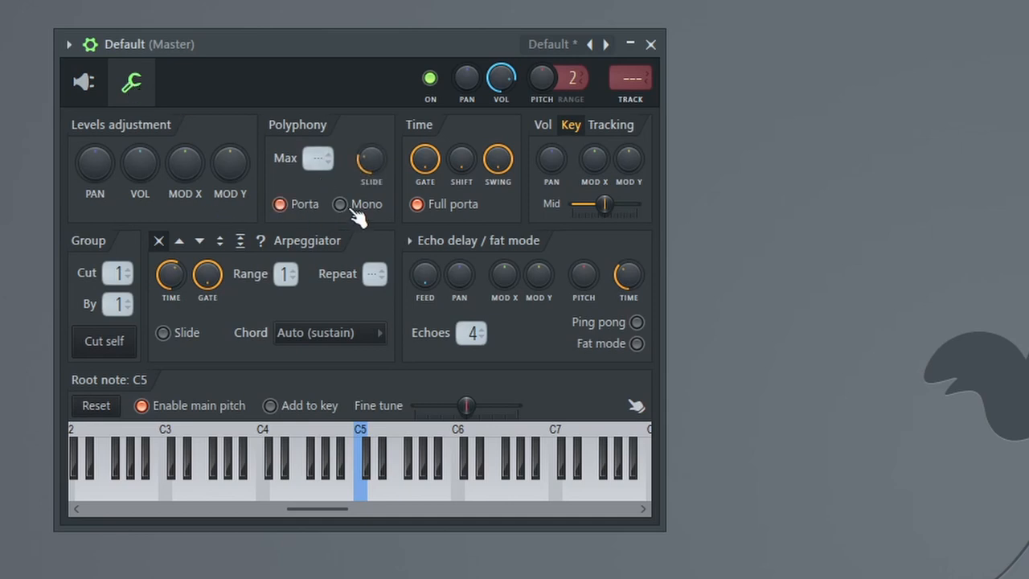
click(340, 203)
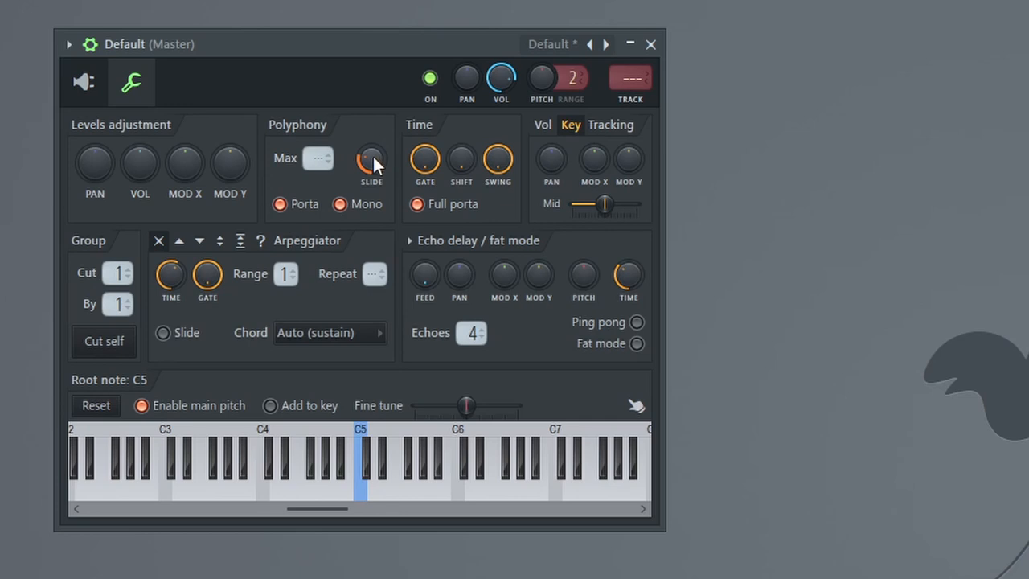
click(285, 459)
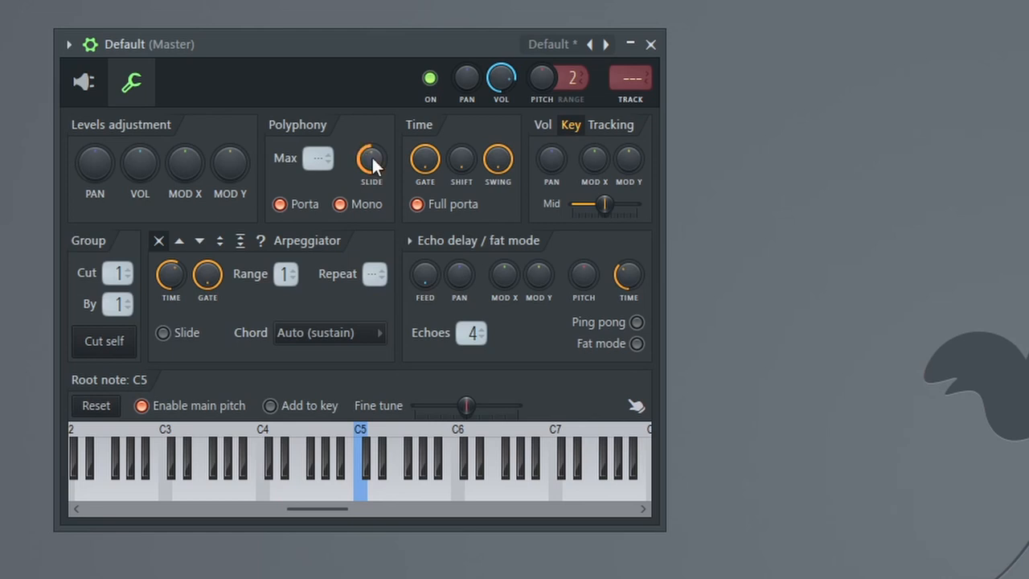
click(292, 474)
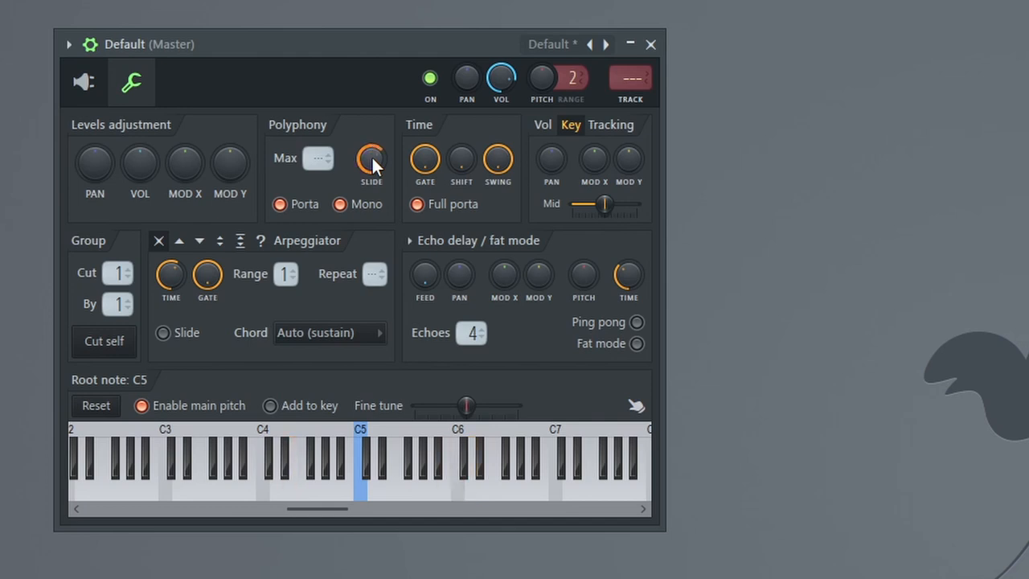
click(371, 159)
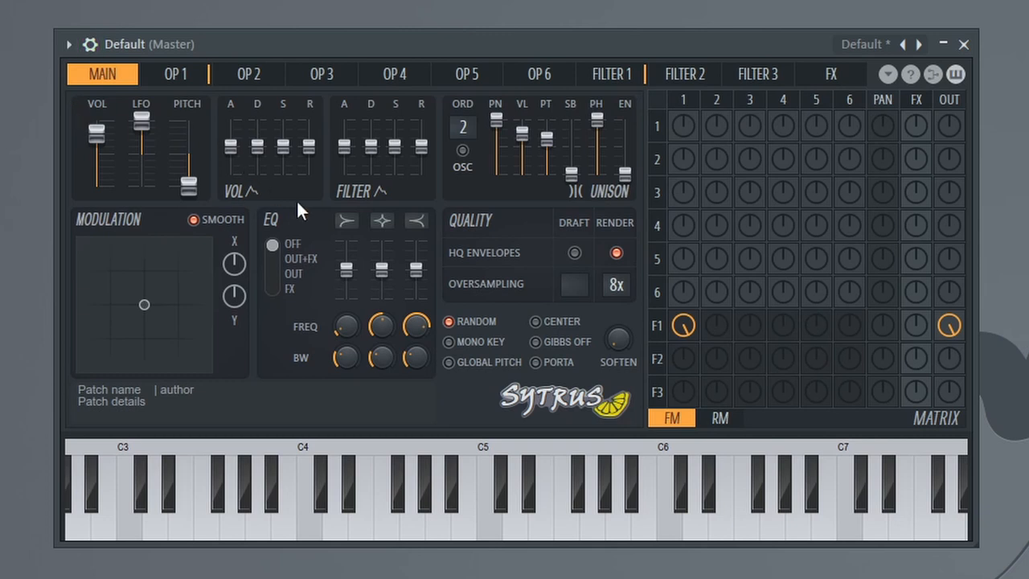
Step: Show the Sytrus FILTER 1 page again
click(610, 73)
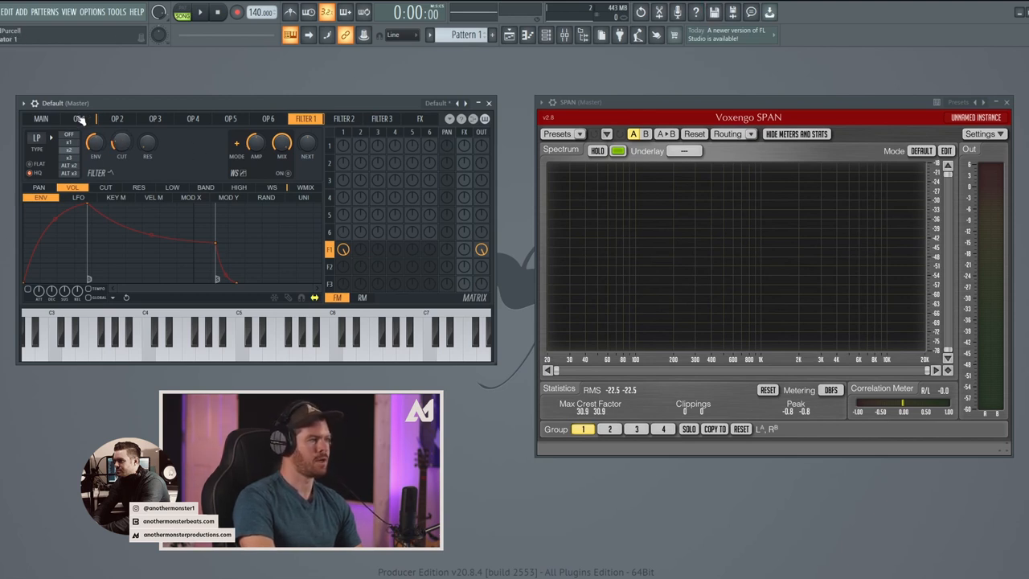
Step: Give operator 1's volume envelope full sustain and a short release, and send filter 1 to effects
click(78, 118)
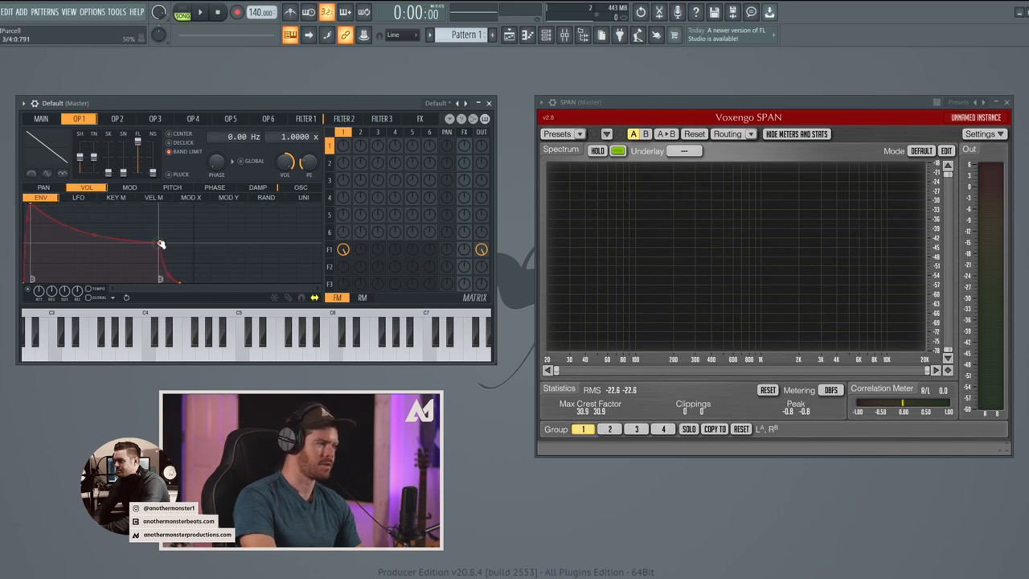
drag(161, 245, 160, 277)
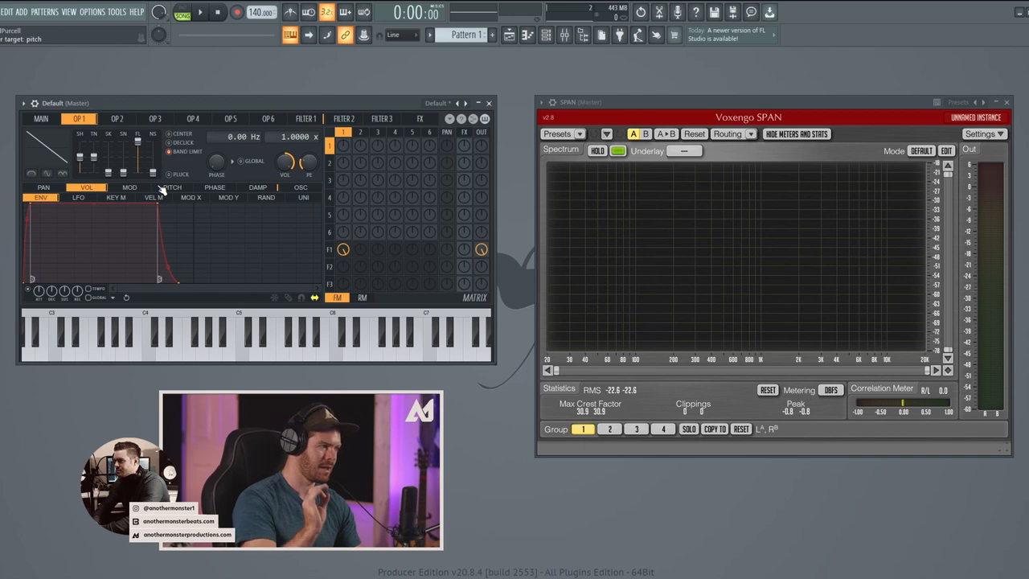
click(175, 342)
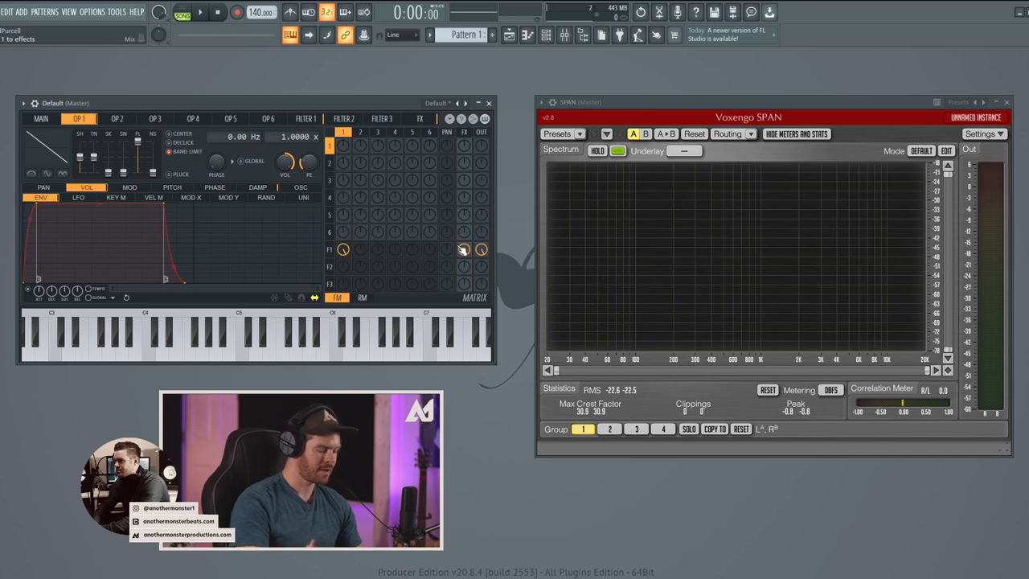
click(175, 346)
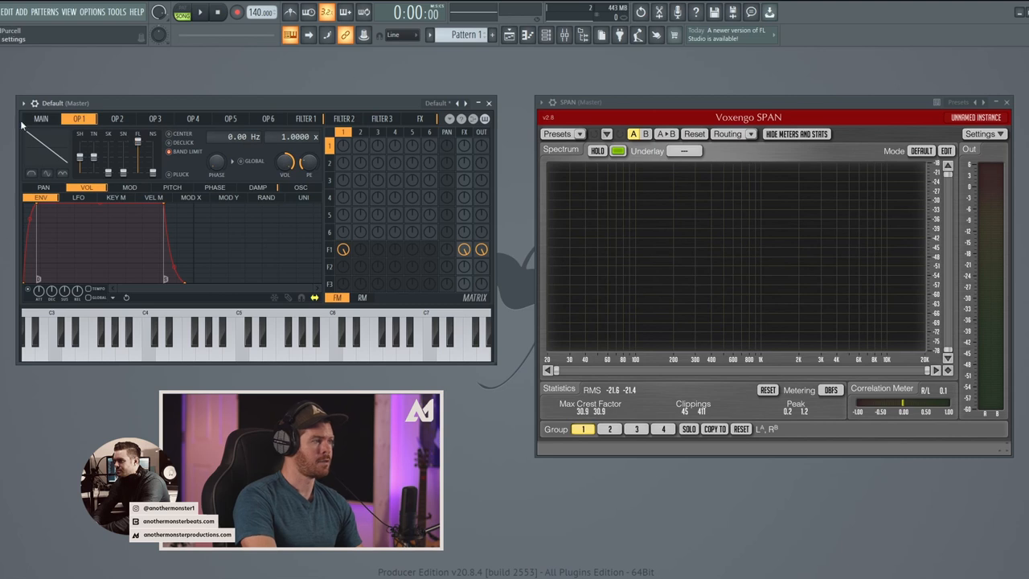
Step: Return Sytrus to its MAIN page from the OP1 envelope
click(40, 118)
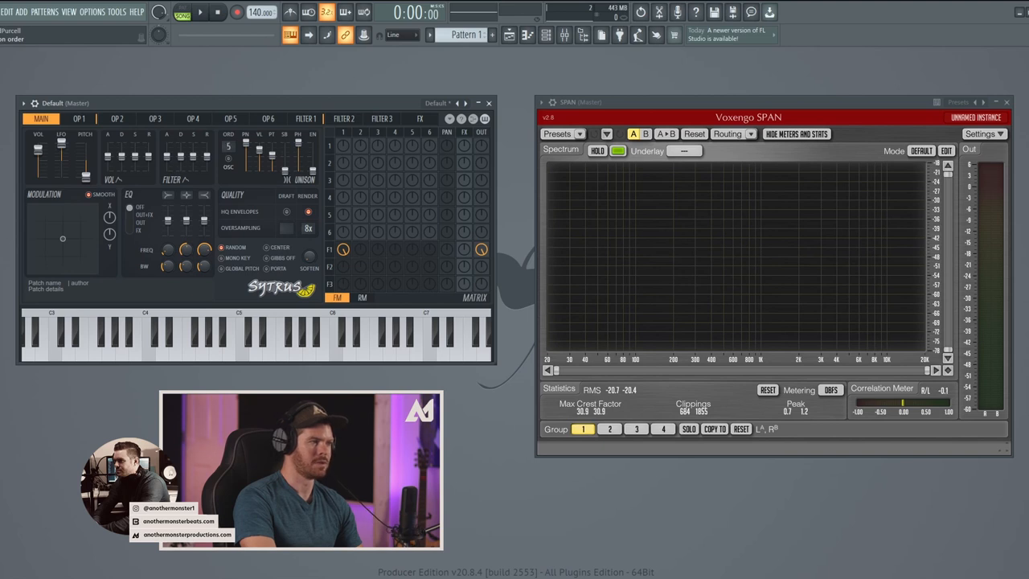
Step: Lower the Unison ORD value on the MAIN page from 5 to 2
click(187, 346)
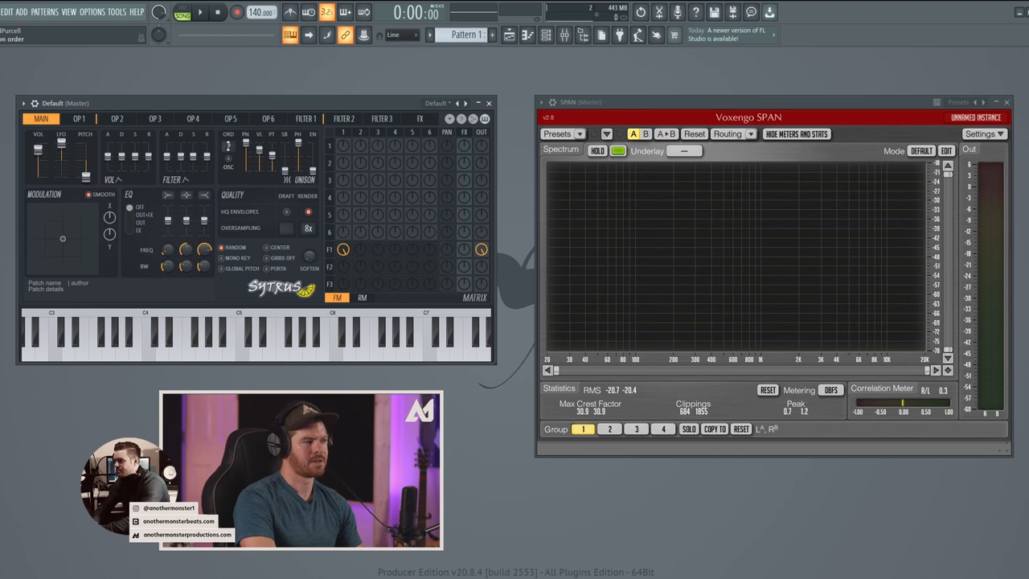
click(189, 346)
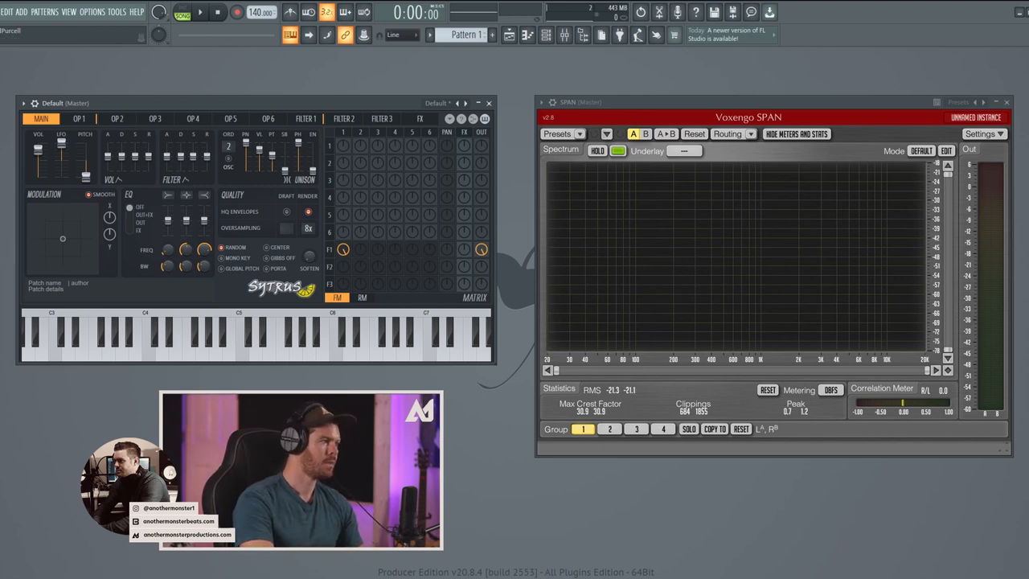
Step: Send the Sytrus channel to its own free mixer track, insert 1 named Default
click(24, 103)
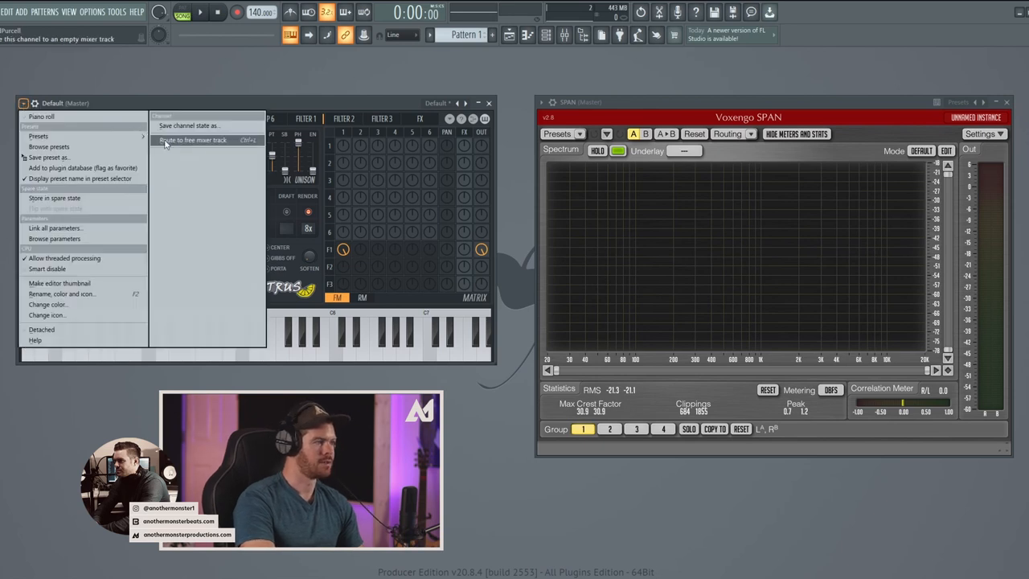
click(192, 140)
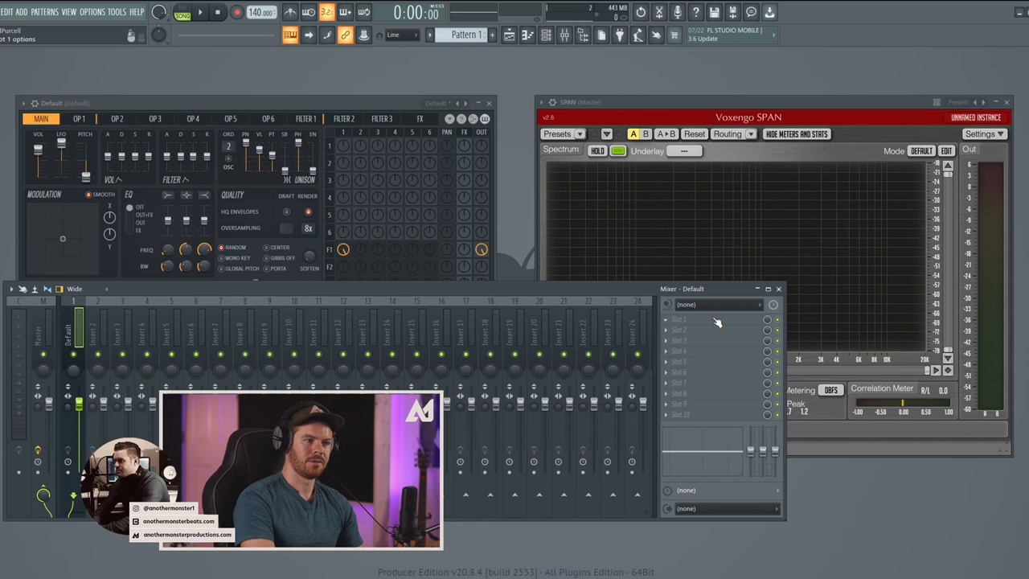
mouse_move(703, 327)
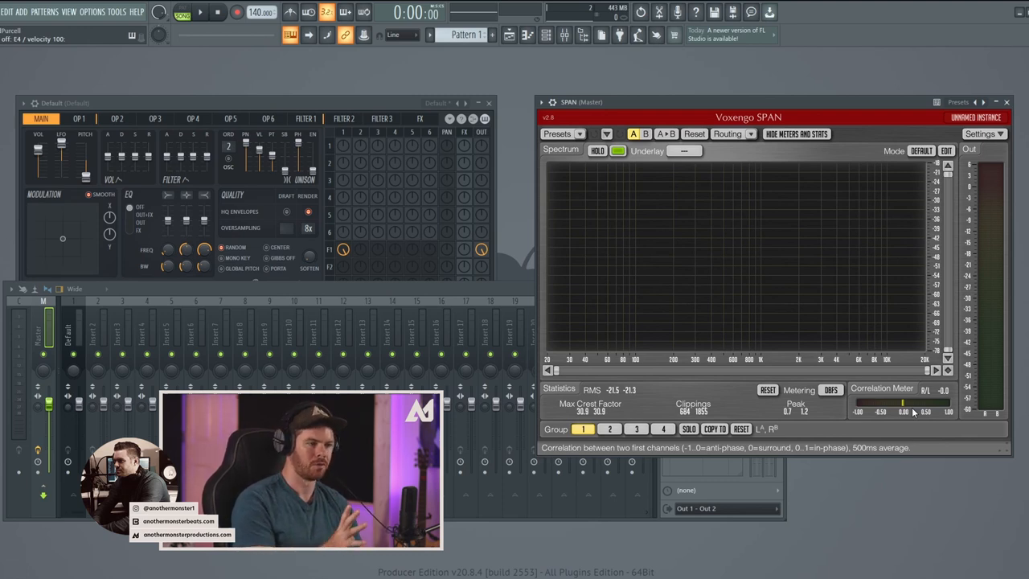
mouse_move(687, 312)
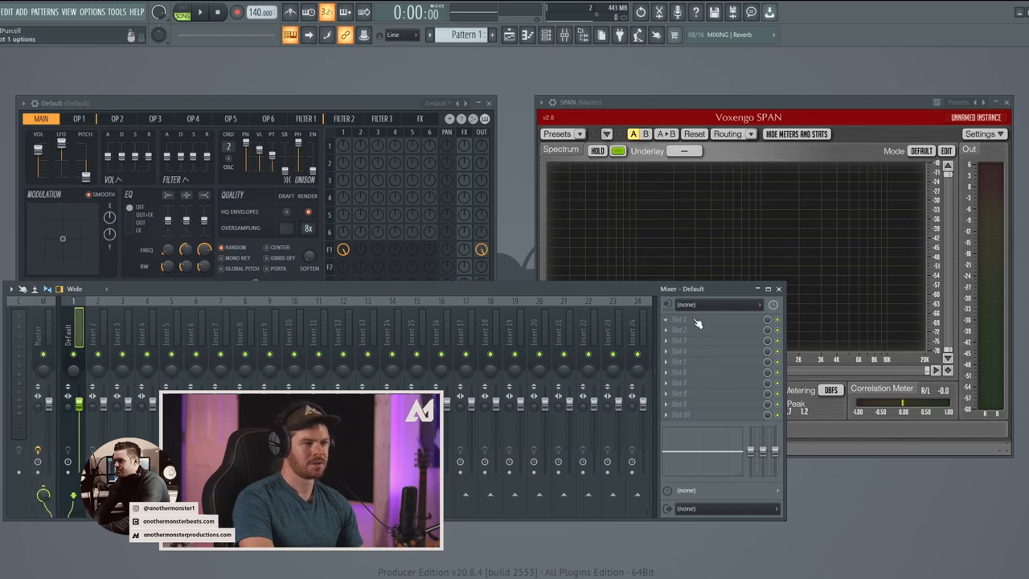
Step: Load Patcher into the Default track's first slot with the Mid Side EQ preset
right_click(715, 304)
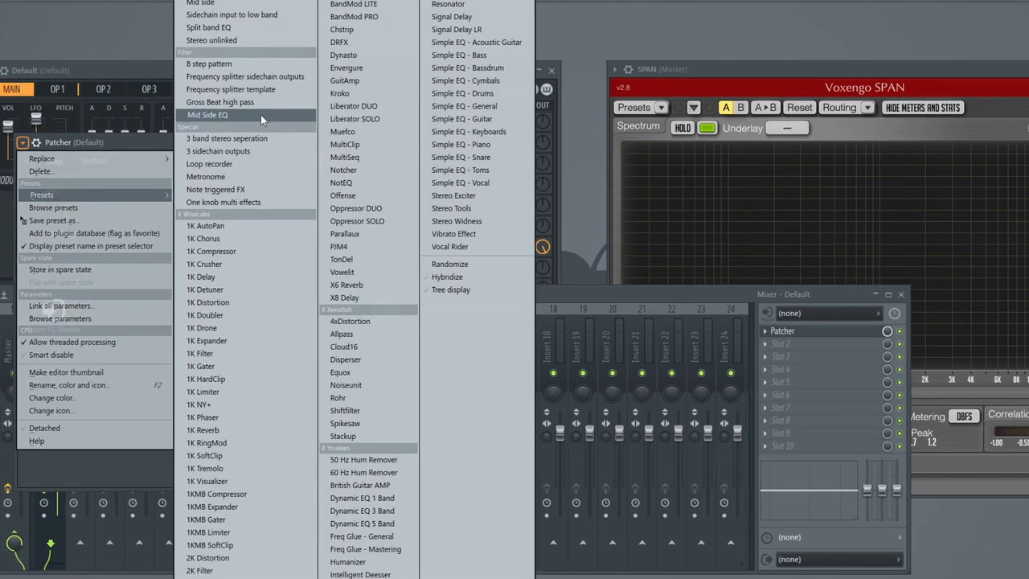
click(206, 114)
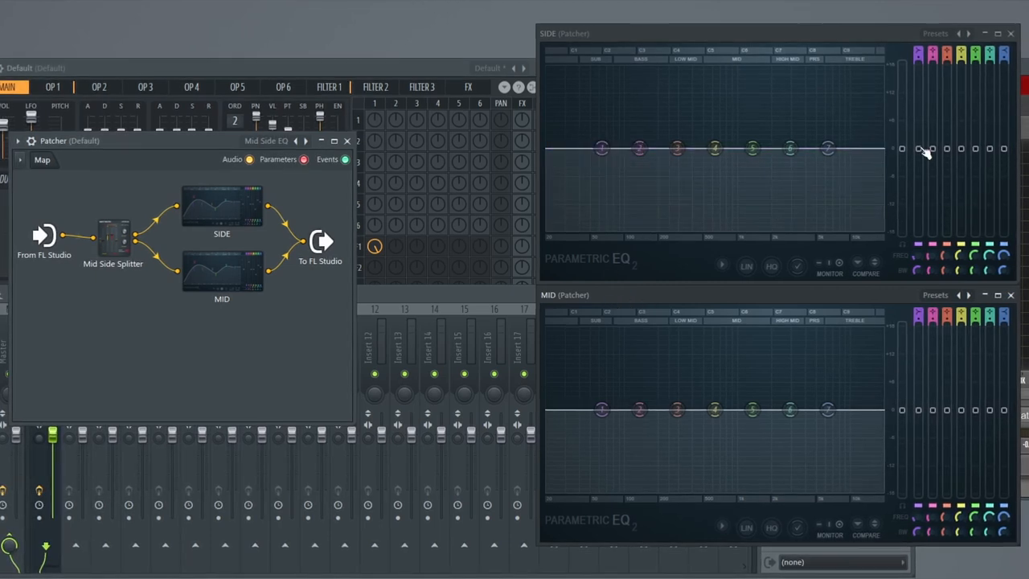
Step: Lower the SIDE EQ's lowest band to roll off the side channel's low end
drag(601, 148, 601, 227)
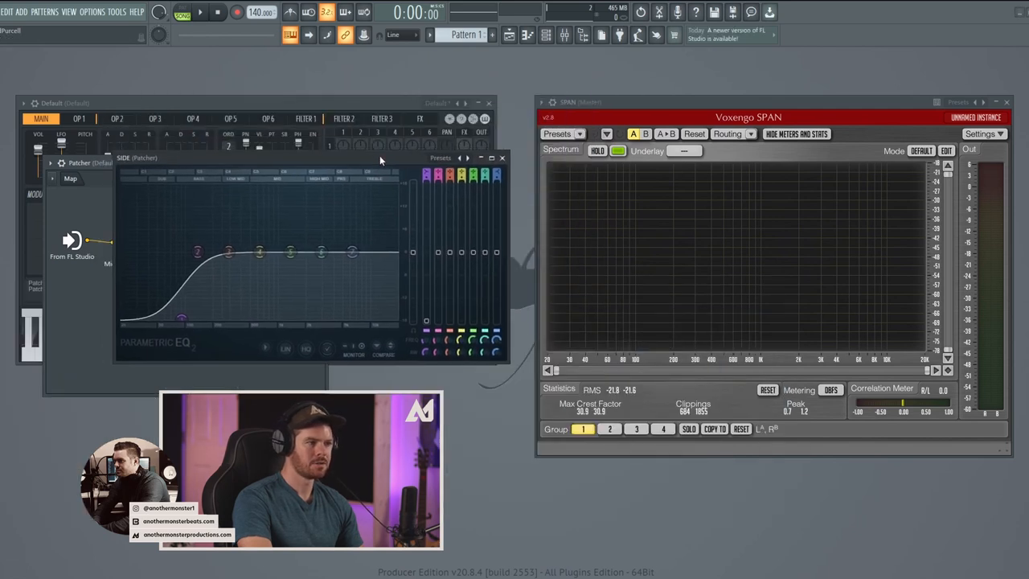
click(199, 11)
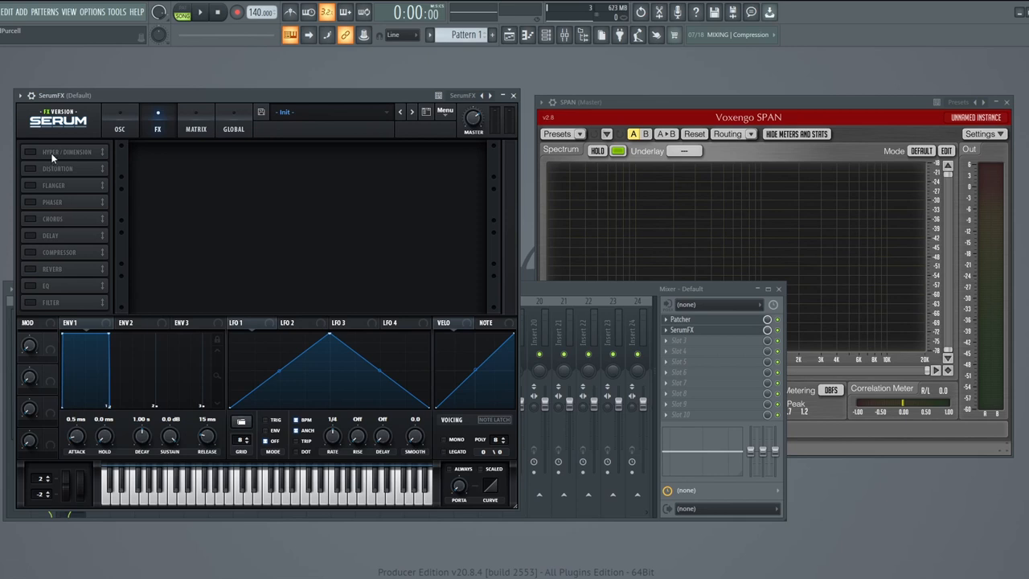
mouse_move(65, 267)
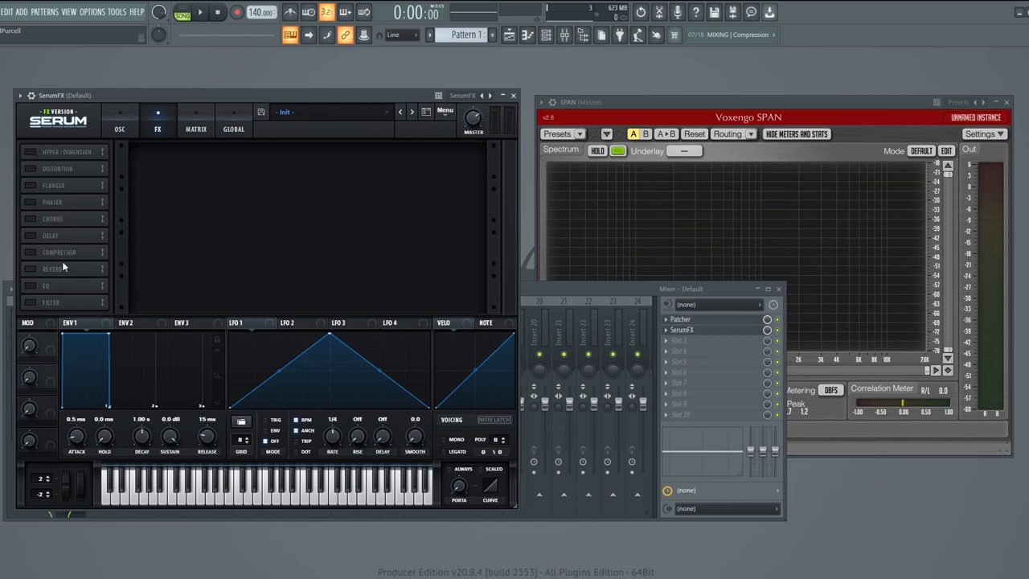
mouse_move(57, 268)
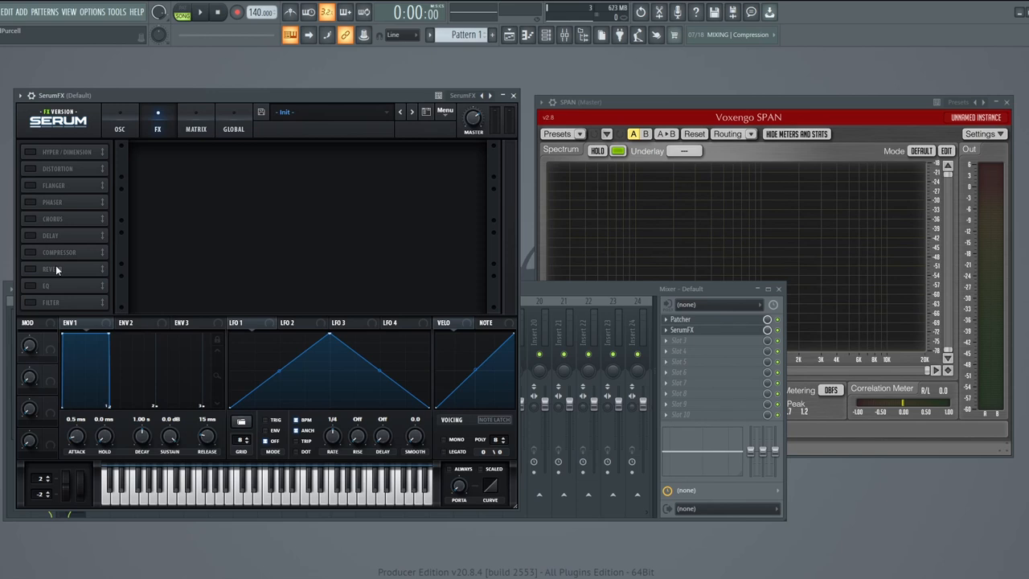
mouse_move(57, 196)
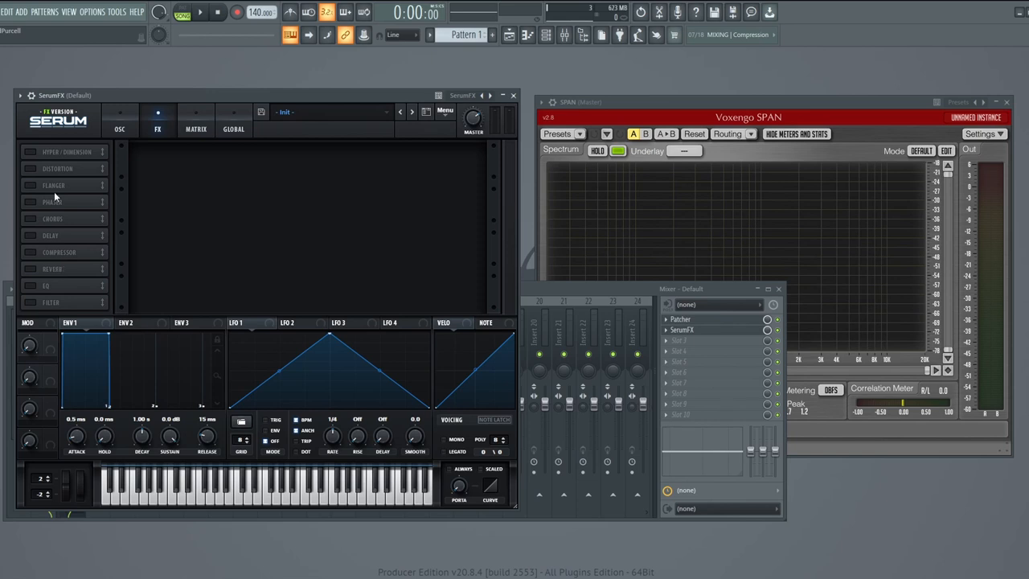
mouse_move(32, 178)
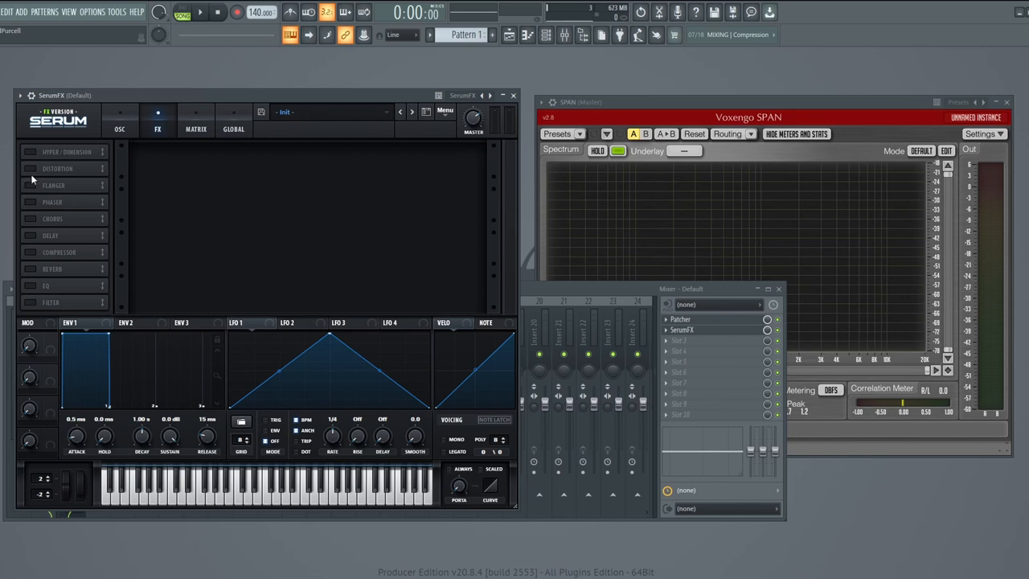
Step: Try SerumFX distortion in Tube and Diode 1 modes, then switch it off
click(30, 168)
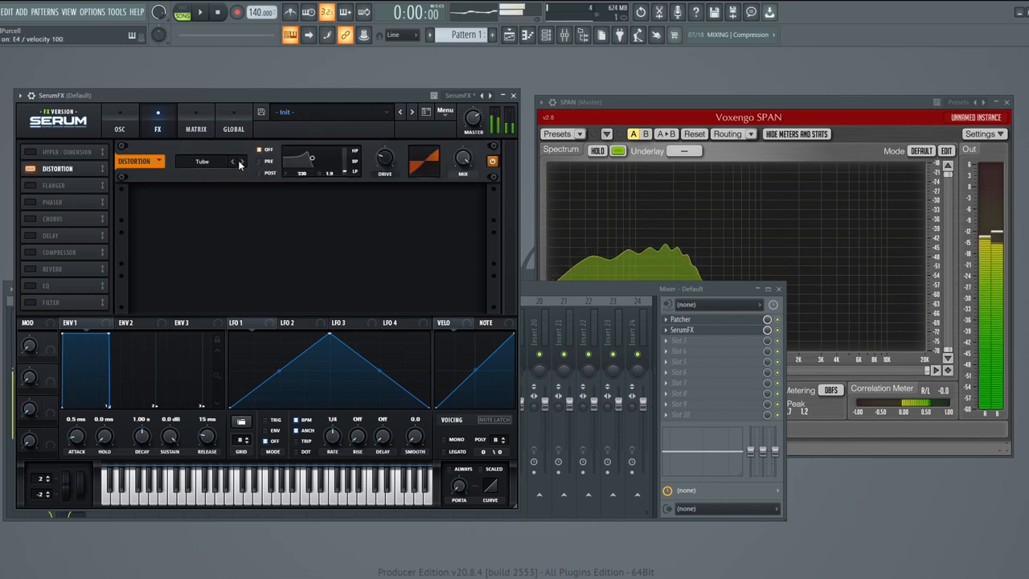
click(233, 160)
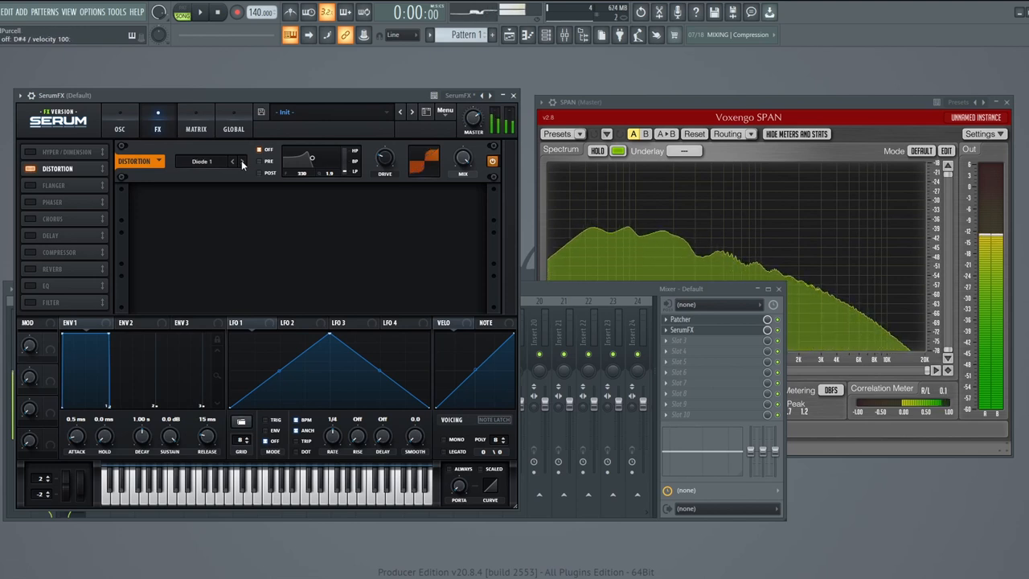
click(30, 169)
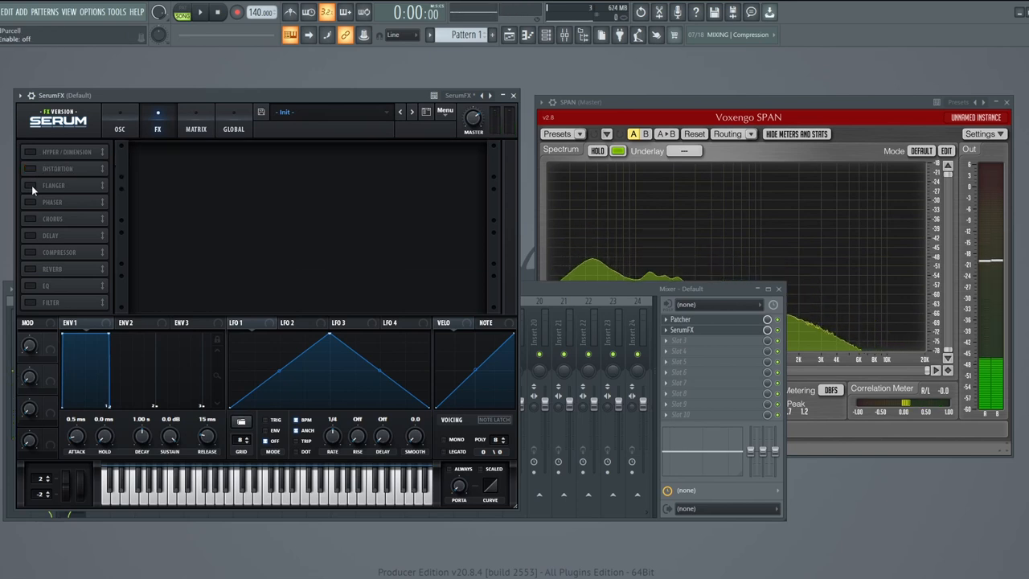
click(30, 185)
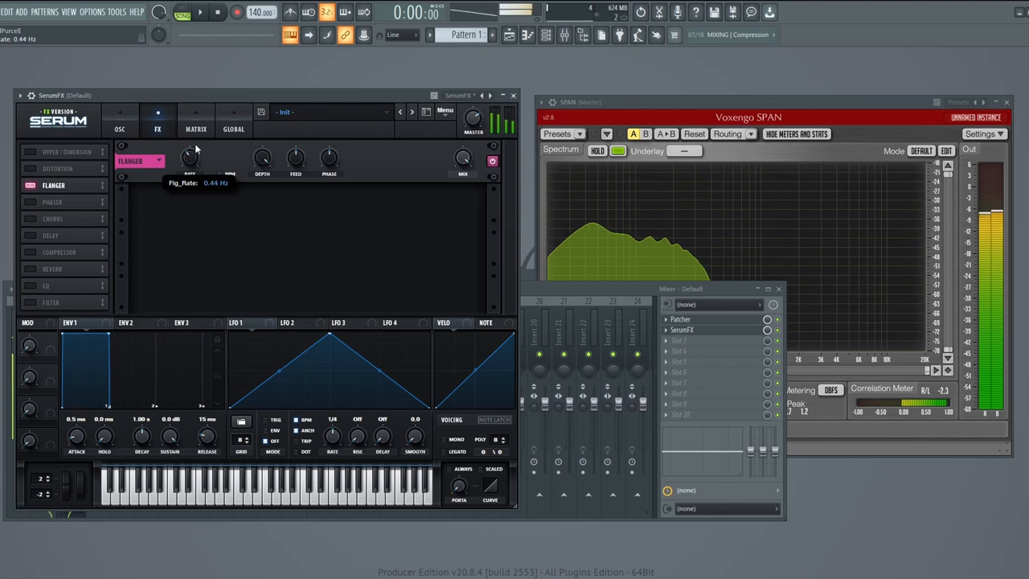
drag(190, 159, 190, 168)
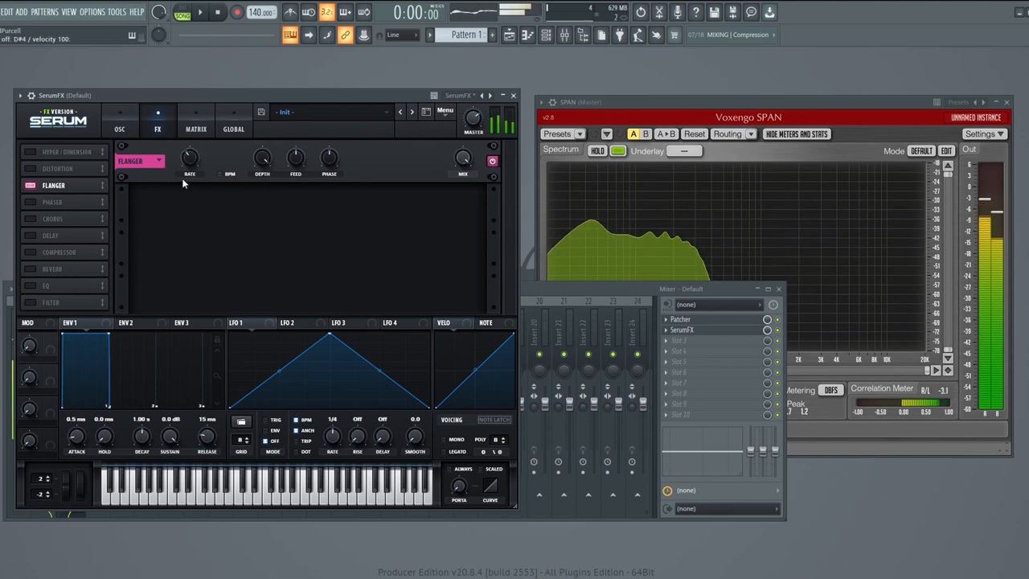
click(31, 201)
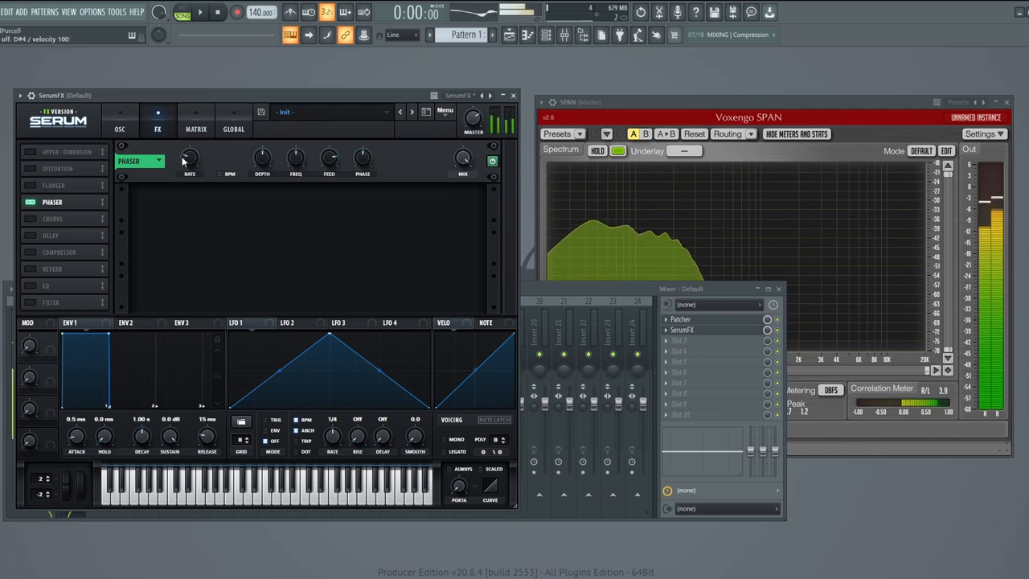
drag(188, 156, 189, 149)
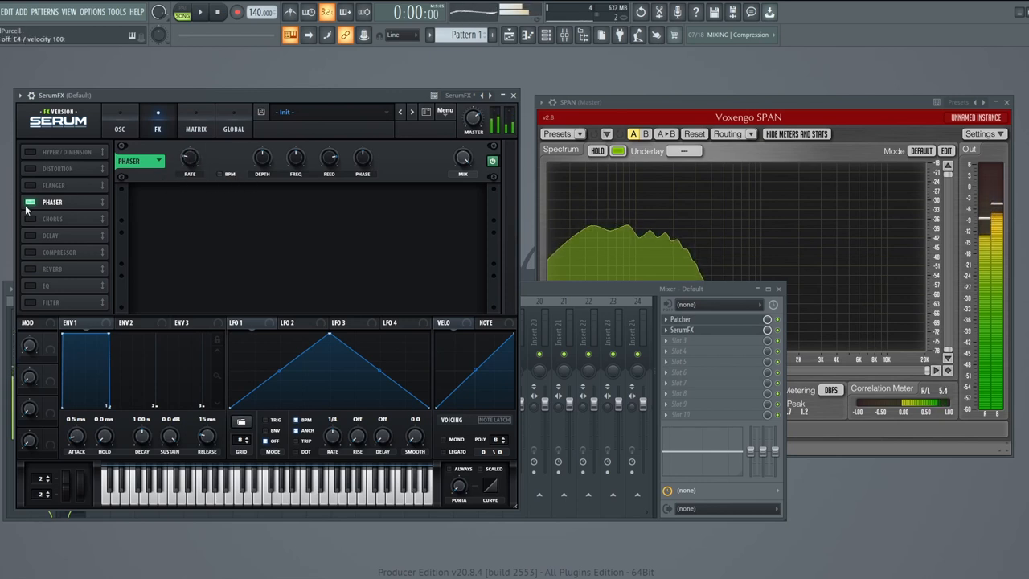
click(52, 218)
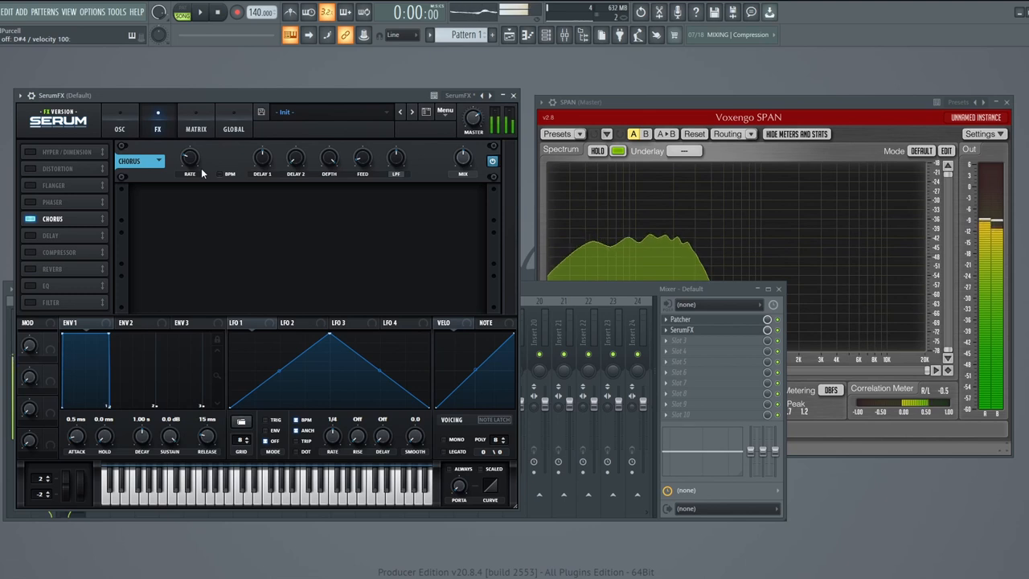
click(49, 235)
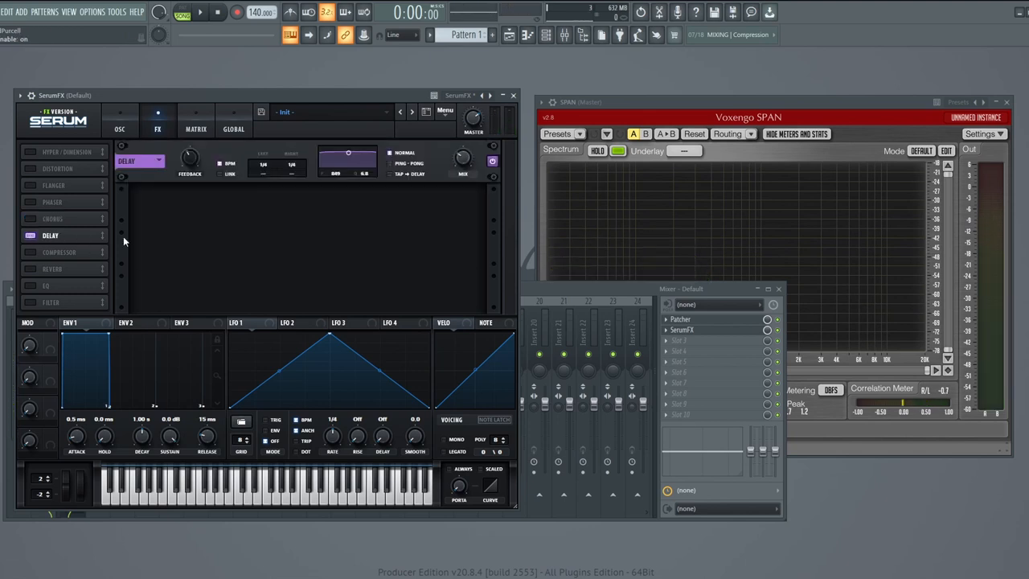
click(31, 235)
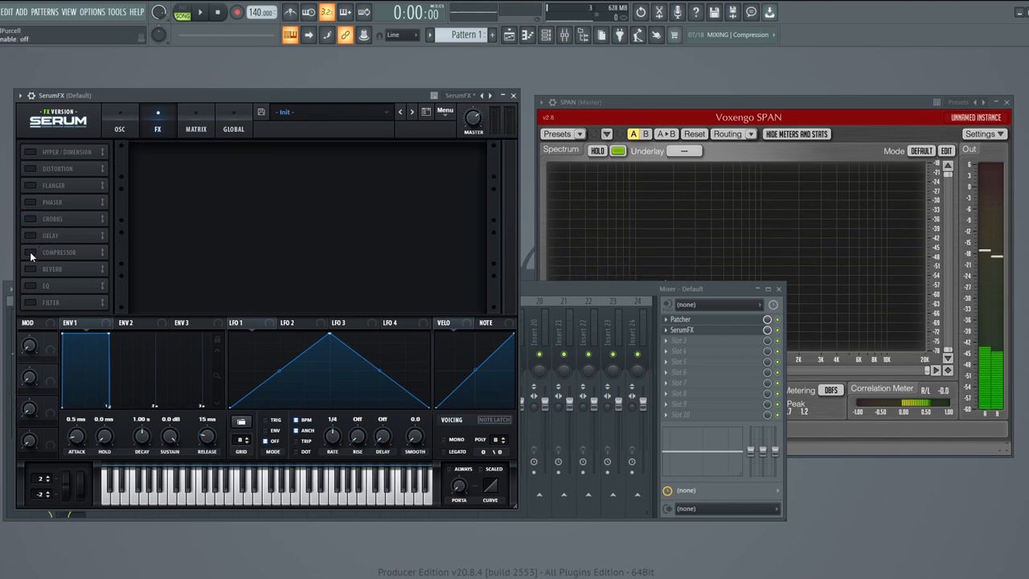
Step: Enable the SerumFX Compressor and pull its Threshold down to about −34 dB
click(29, 252)
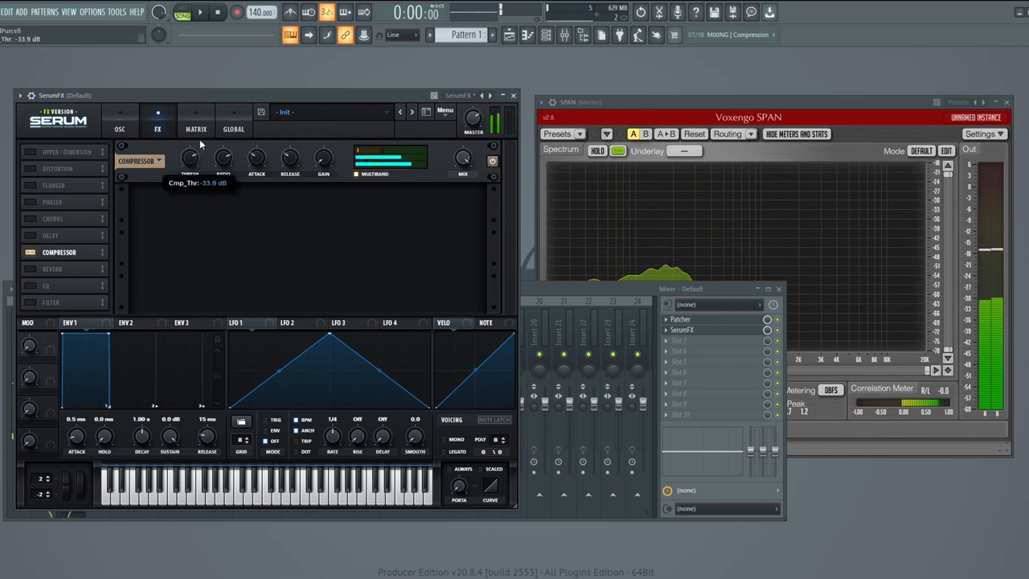
drag(191, 158, 191, 136)
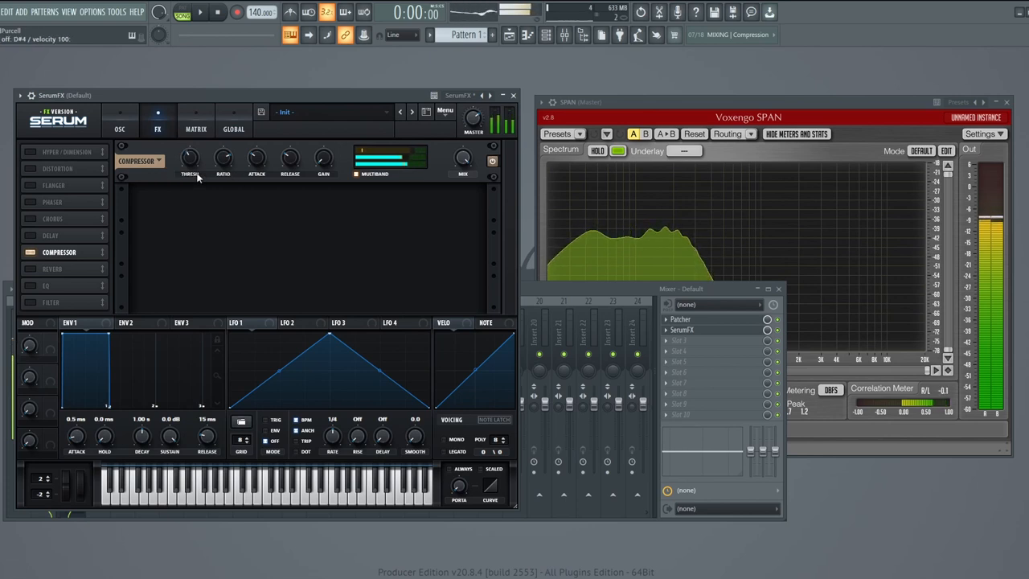
mouse_move(223, 158)
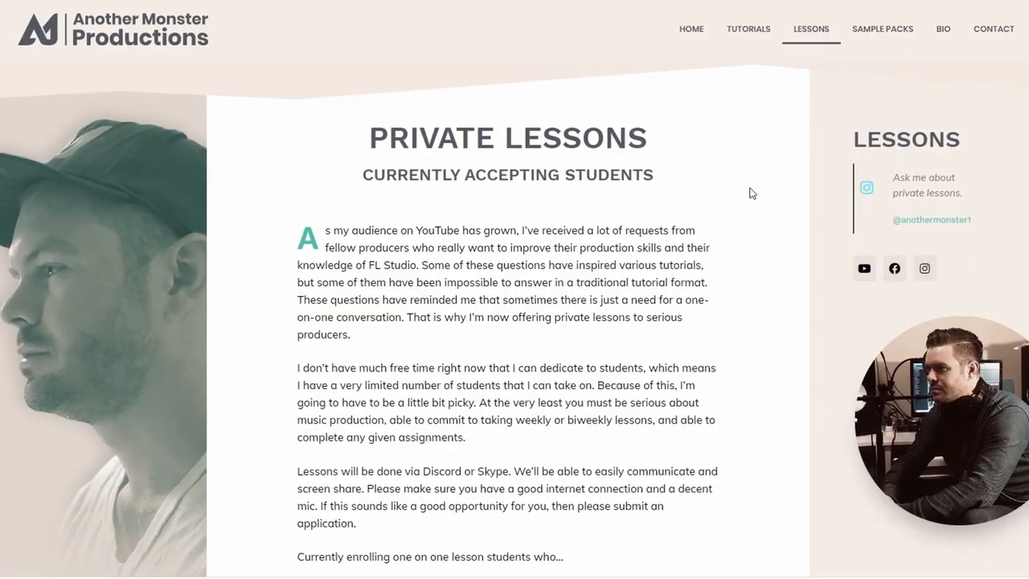
Step: Scroll the Private Lessons page down to the sign-up form link
scroll(down, 3)
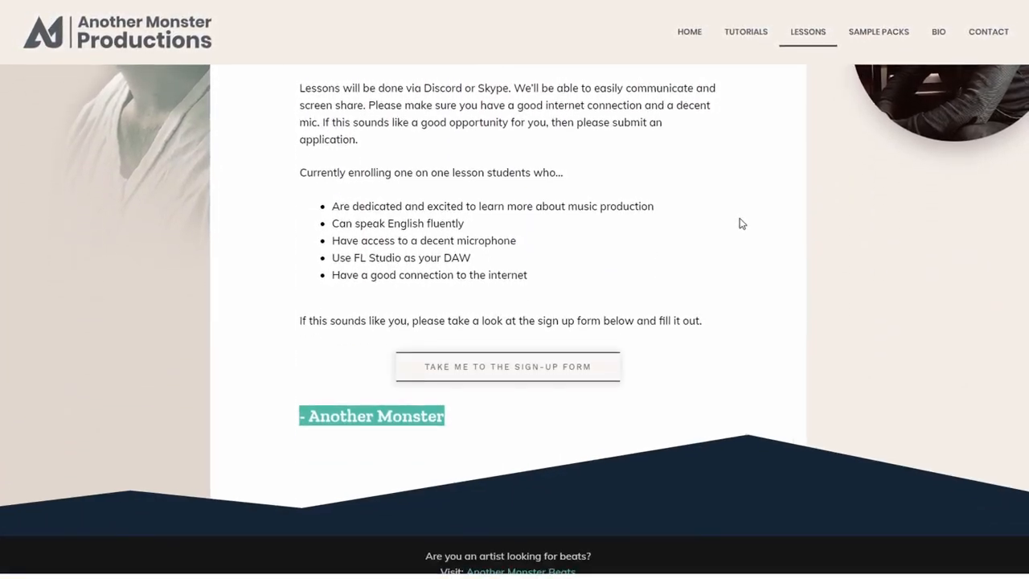